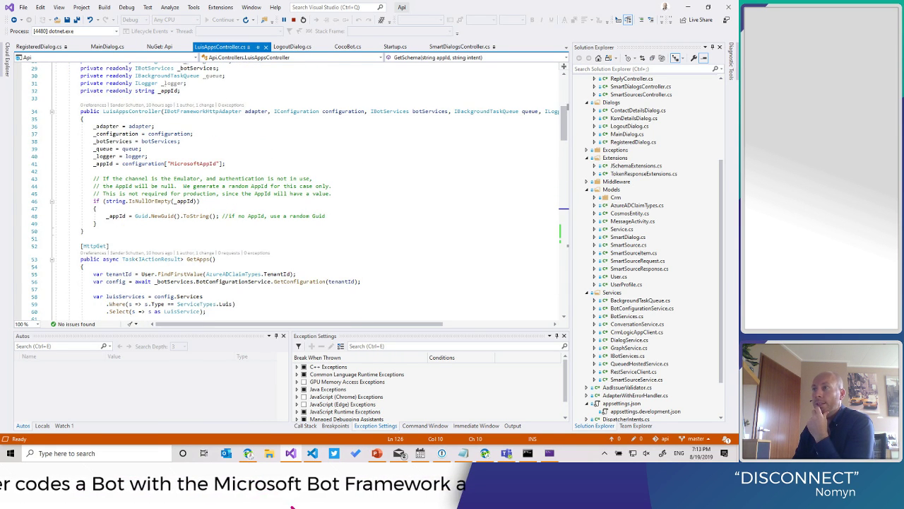
- Bring the tenant ID lookup line at the start of GetApps in LuisAppsController into view
{"action": "scroll", "scroll_direction": "down", "scroll_amount": 3}
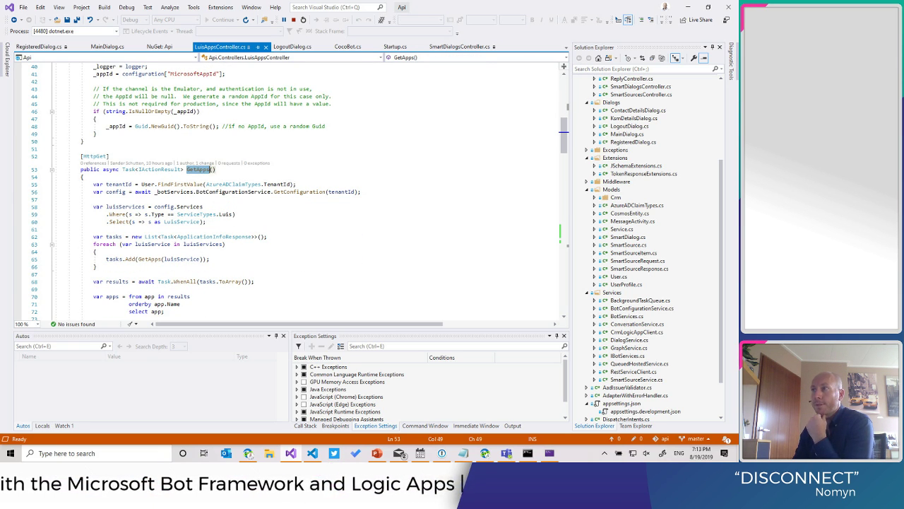
{"action": "scroll", "scroll_direction": "down", "scroll_amount": 3}
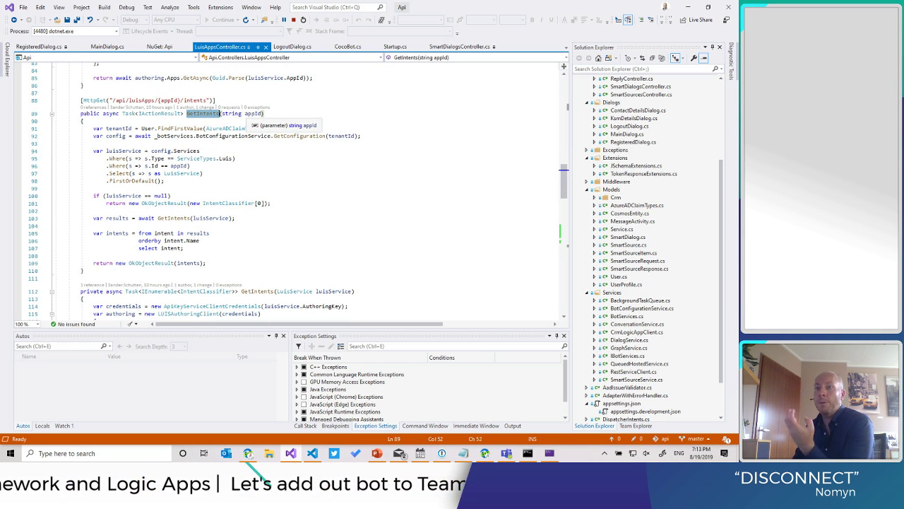
{"action": "scroll", "scroll_direction": "down", "scroll_amount": 3}
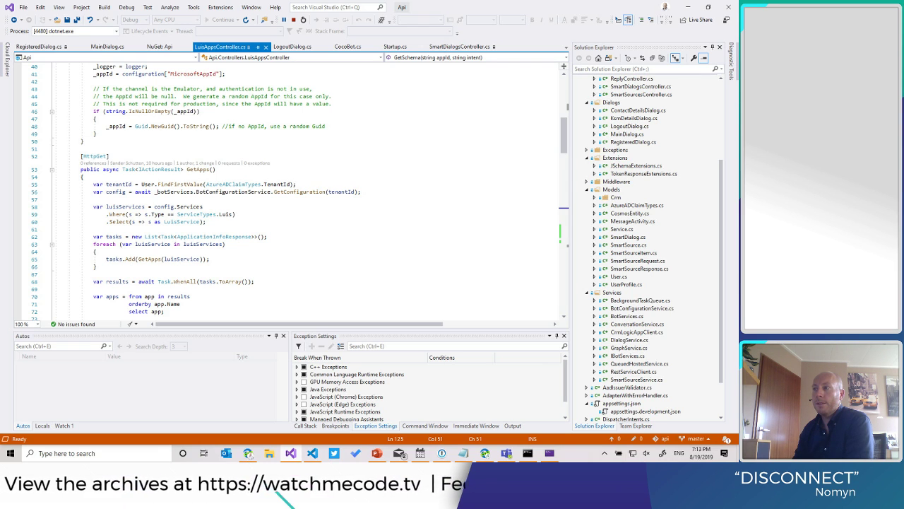
{"action": "mouse_move", "coordinate": [182, 221]}
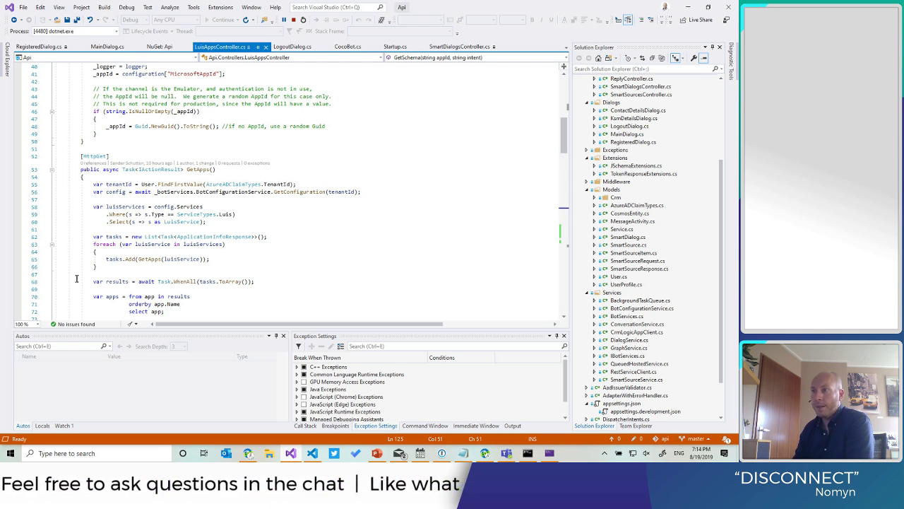
{"action": "scroll", "scroll_direction": "down", "scroll_amount": 3}
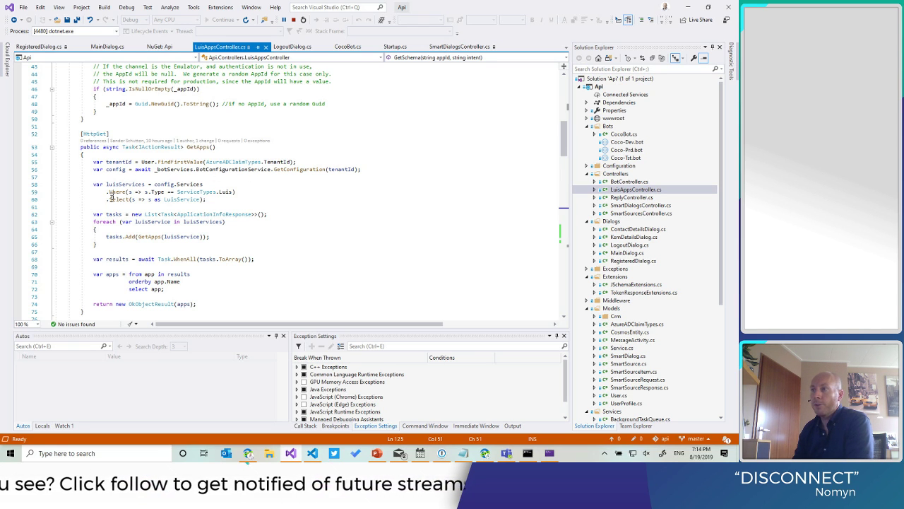
{"action": "mouse_move", "coordinate": [315, 169]}
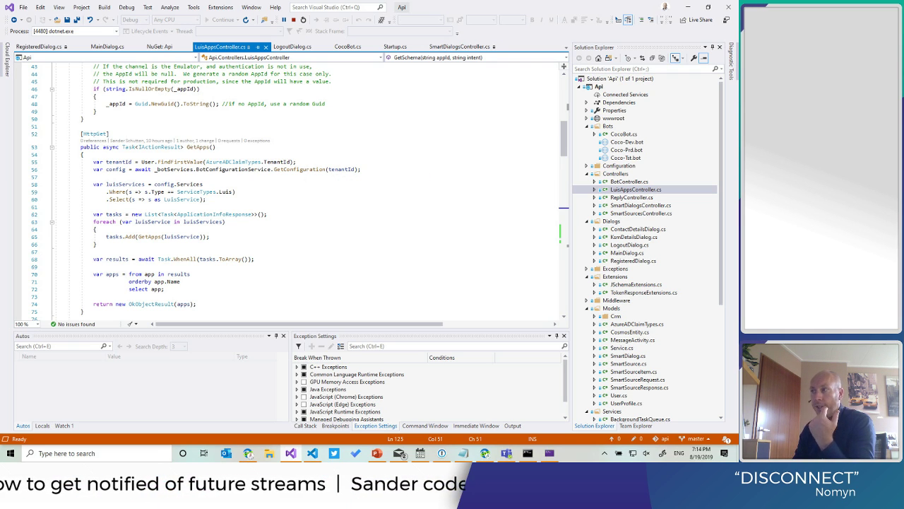
{"action": "scroll", "scroll_direction": "up", "scroll_amount": 3}
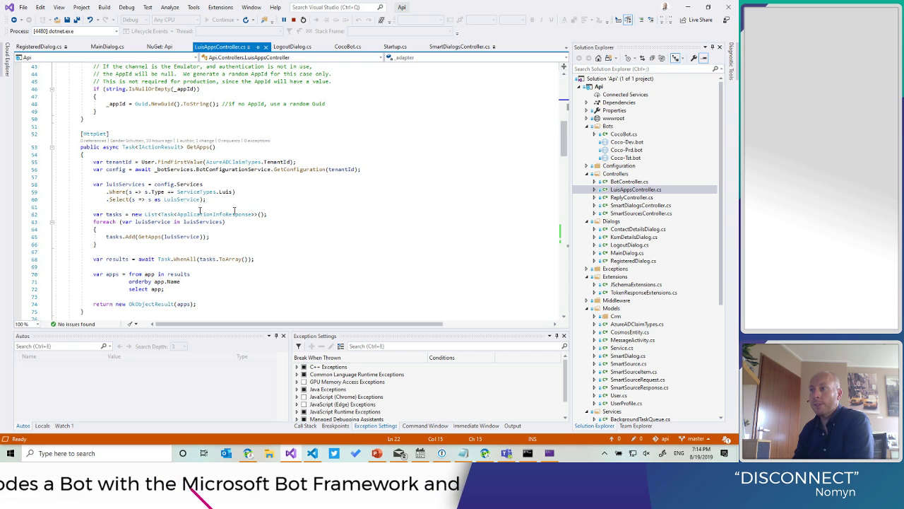
{"action": "scroll", "scroll_direction": "down", "scroll_amount": 3}
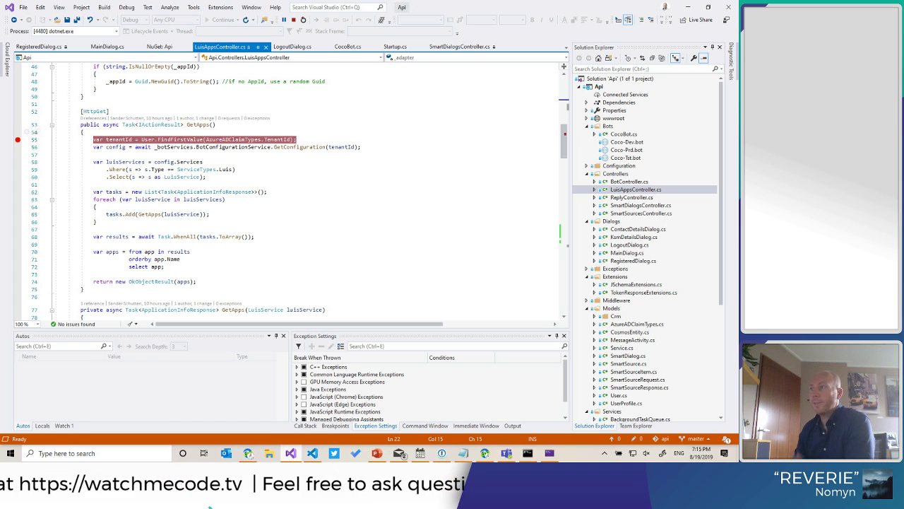
{"action": "mouse_move", "coordinate": [253, 416]}
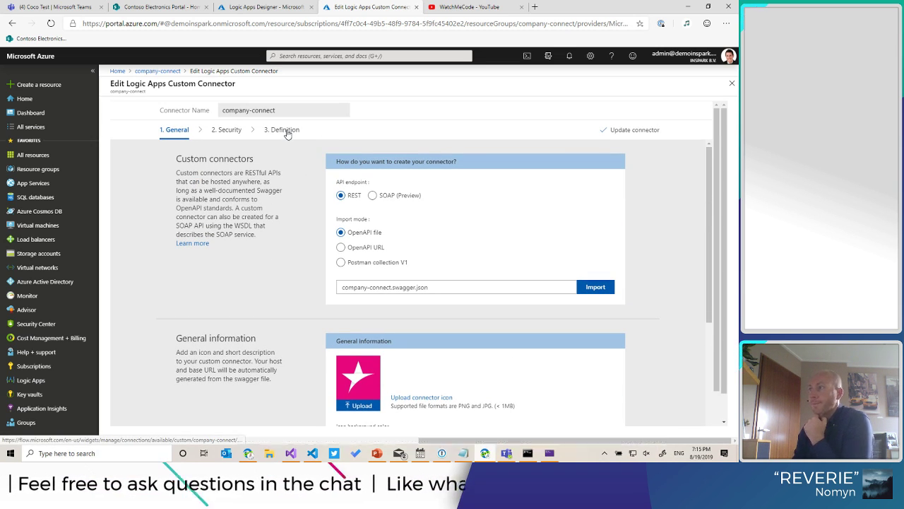
- Open the LuisApps_GetApps action under Definition and view its GET ngrok luisApps request URL
{"action": "left_click", "coordinate": [281, 129]}
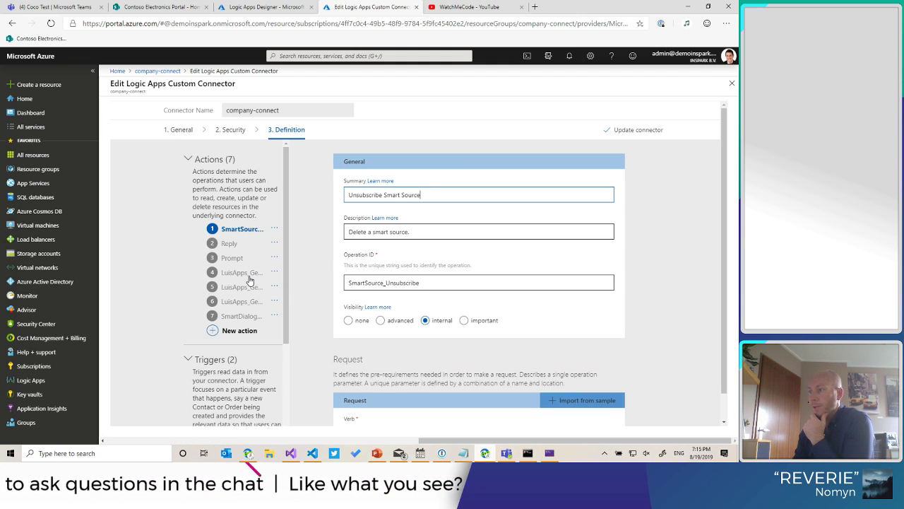
{"action": "mouse_move", "coordinate": [241, 279]}
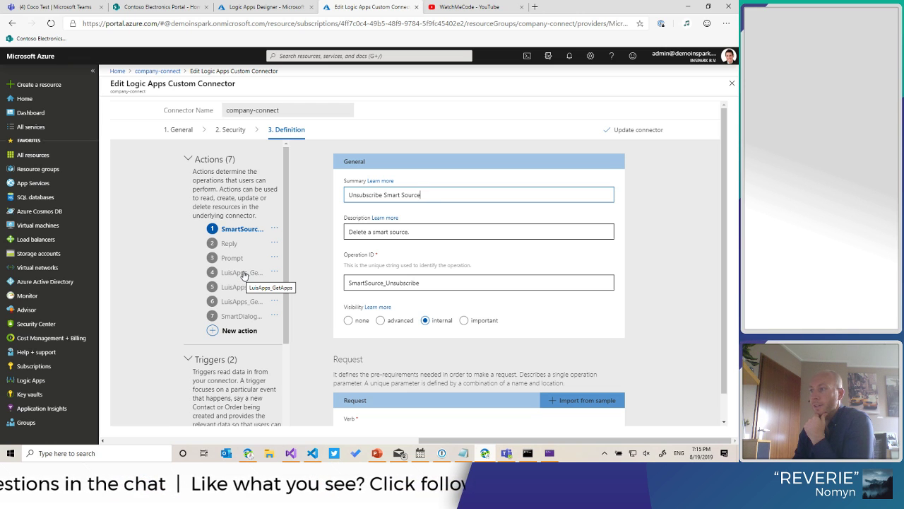
{"action": "left_click", "coordinate": [240, 272]}
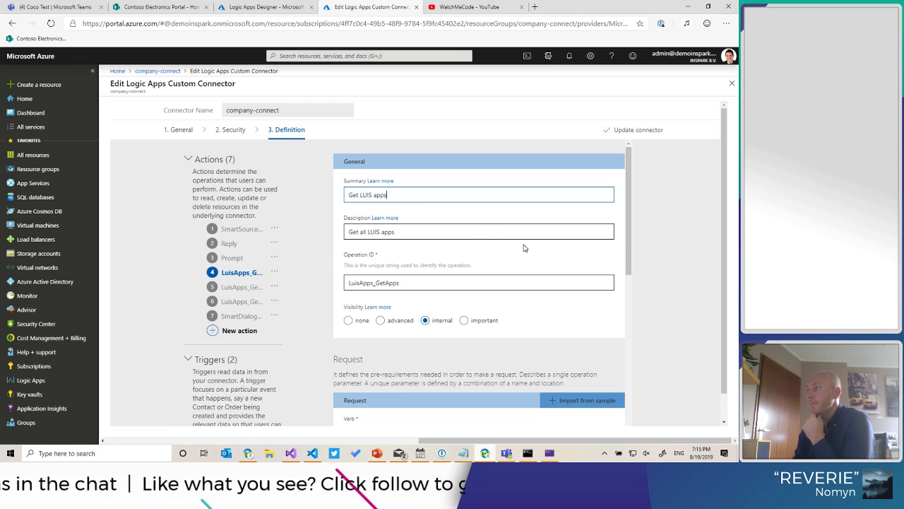
{"action": "scroll", "scroll_direction": "down", "scroll_amount": 3}
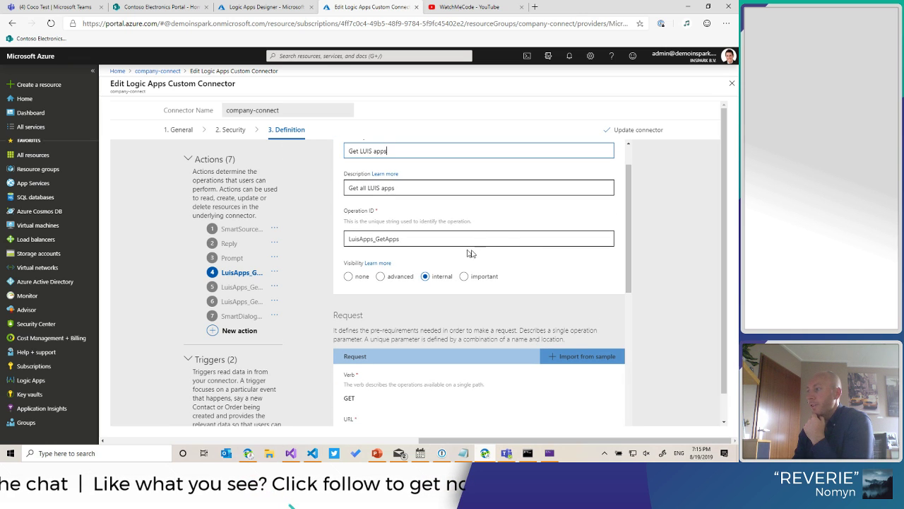
{"action": "scroll", "scroll_direction": "down", "scroll_amount": 3}
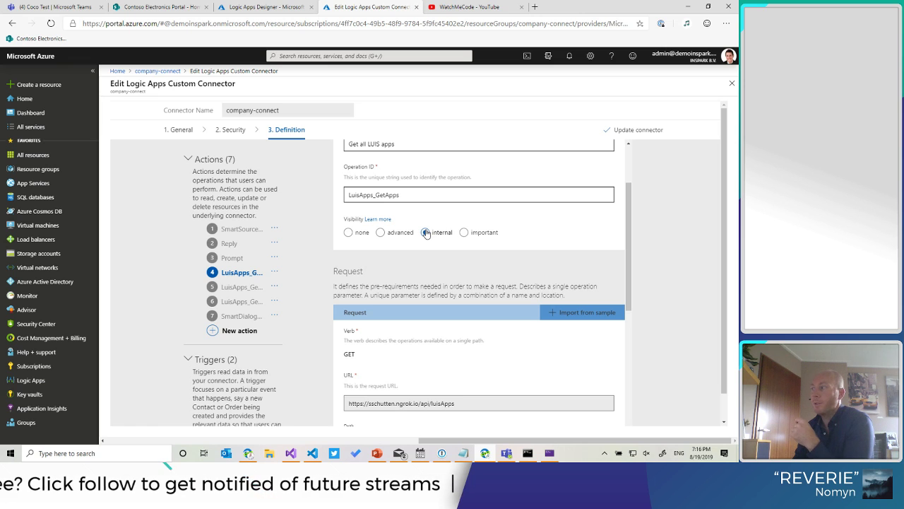
{"action": "scroll", "scroll_direction": "down", "scroll_amount": 3}
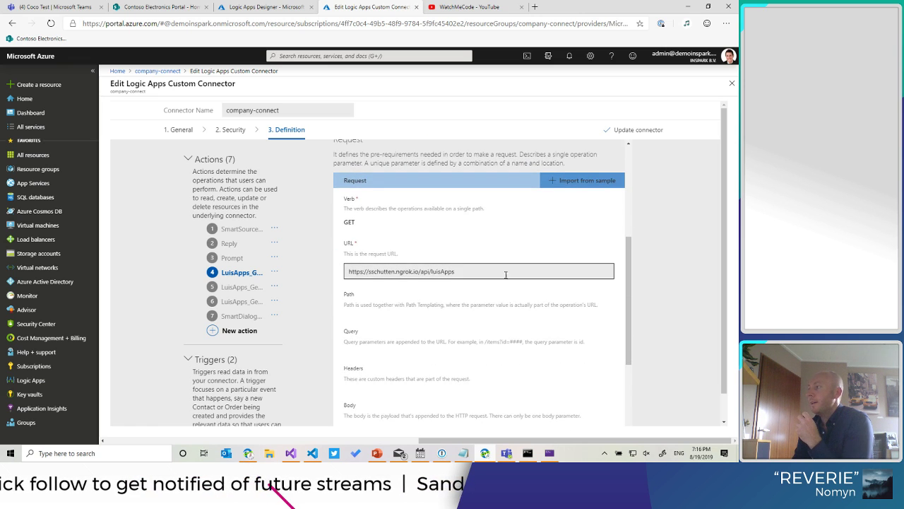
{"action": "scroll", "scroll_direction": "down", "scroll_amount": 3}
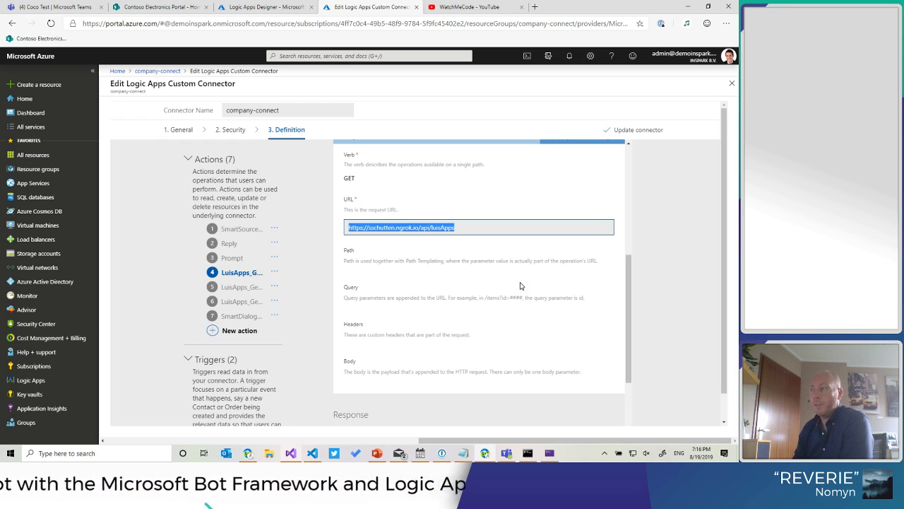
- View LuisApps_GetApps' default response body fields, including activeVersion, culture and endpointUrl
{"action": "scroll", "scroll_direction": "down", "scroll_amount": 3}
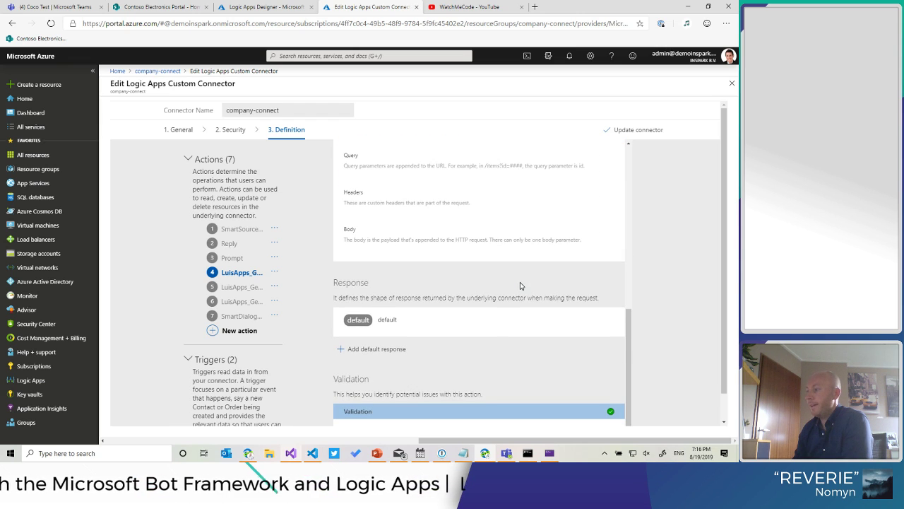
{"action": "left_click", "coordinate": [402, 320]}
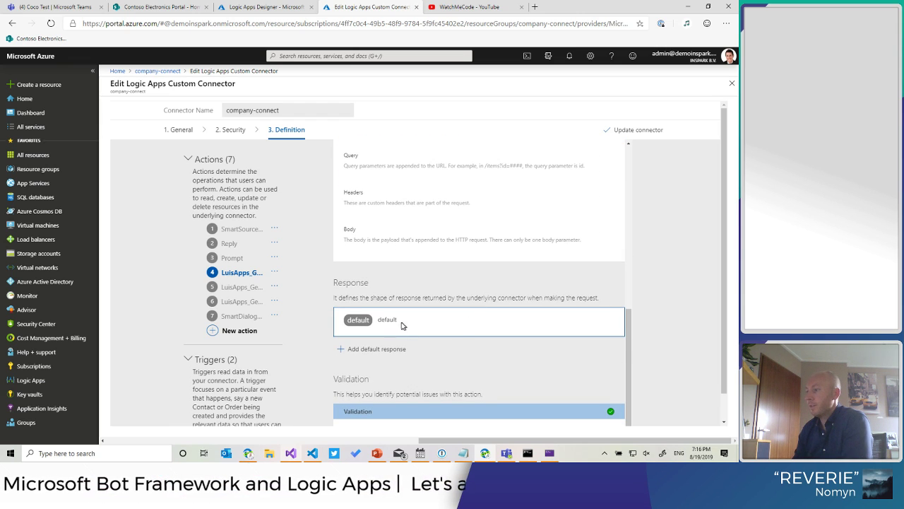
{"action": "scroll", "scroll_direction": "down", "scroll_amount": 3}
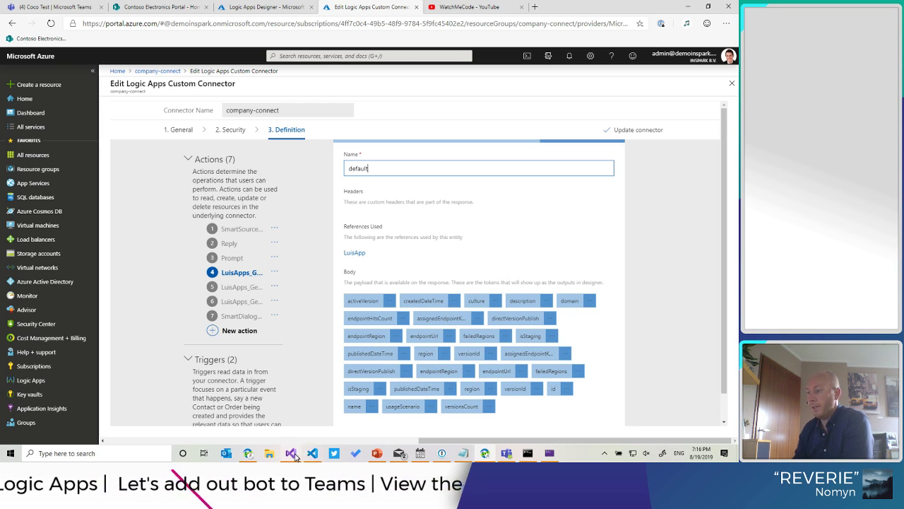
- Return to Visual Studio and highlight the ApplicationInfoResponse return type of private GetApps
{"action": "left_click", "coordinate": [297, 454]}
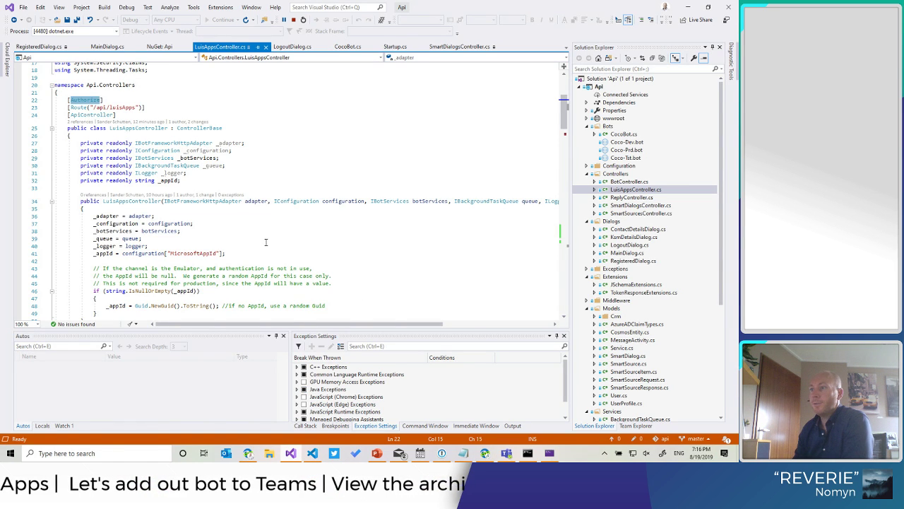
{"action": "scroll", "scroll_direction": "down", "scroll_amount": 3}
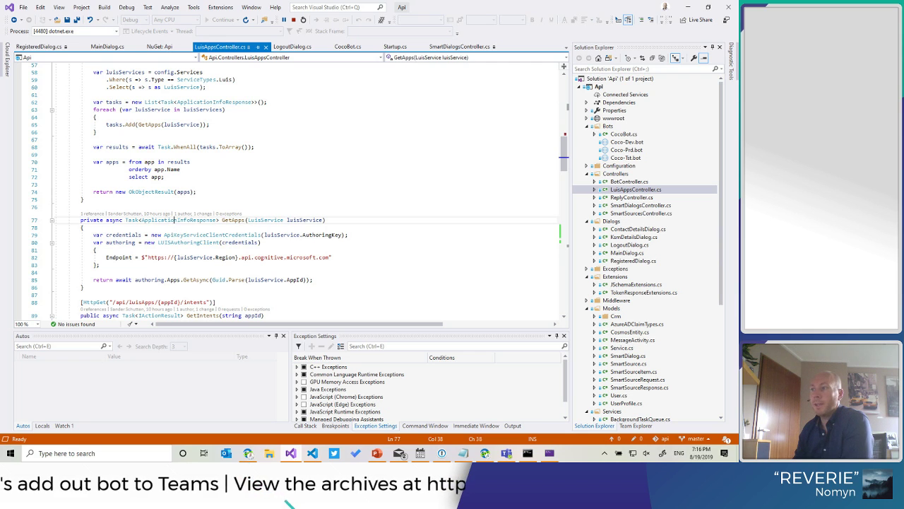
{"action": "double_click", "coordinate": [177, 220]}
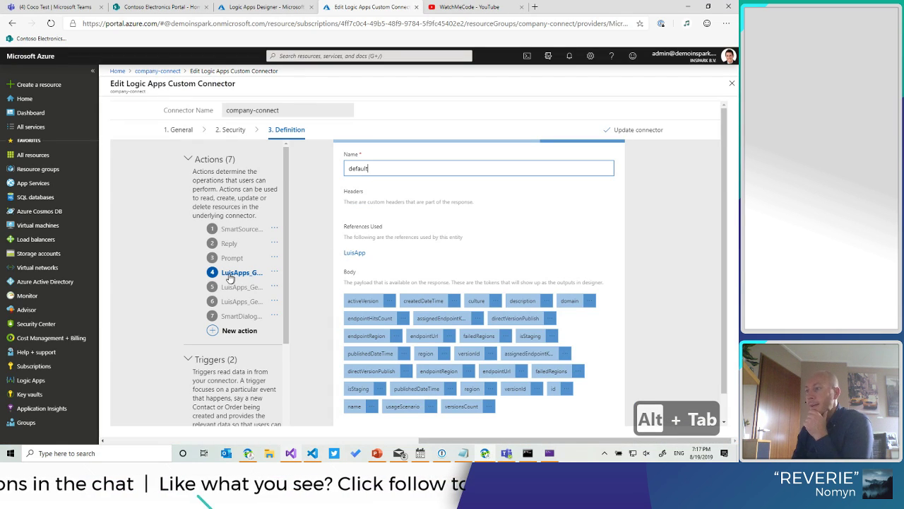
{"action": "mouse_move", "coordinate": [241, 277]}
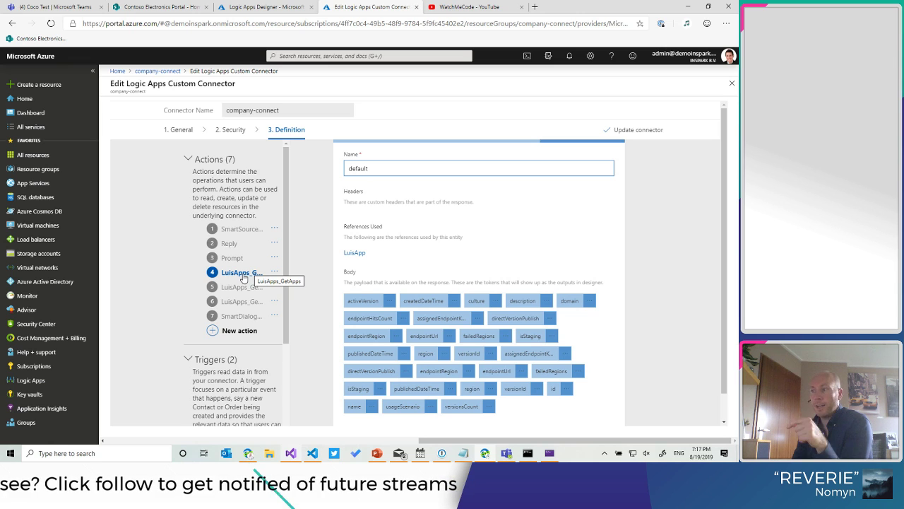
- Scroll the connector's actions pane down to the Triggers and References sections
{"action": "scroll", "scroll_direction": "down", "scroll_amount": 3}
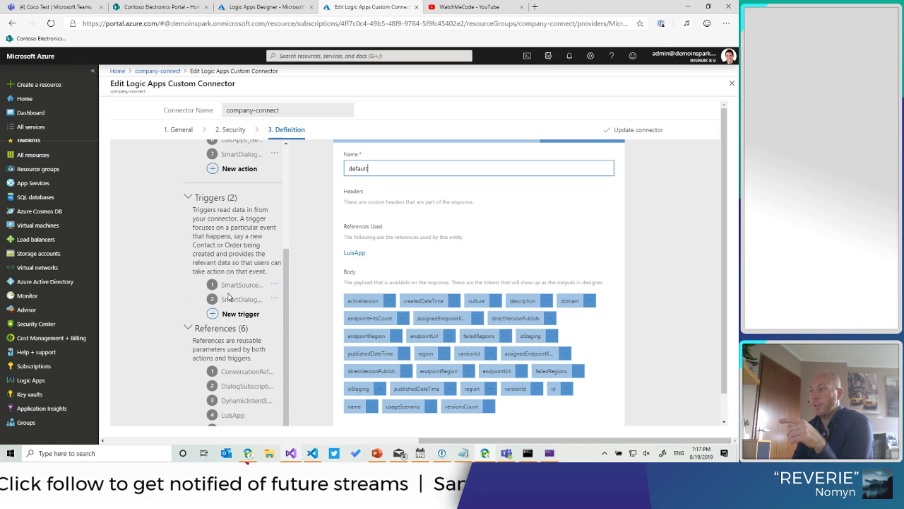
{"action": "mouse_move", "coordinate": [230, 297]}
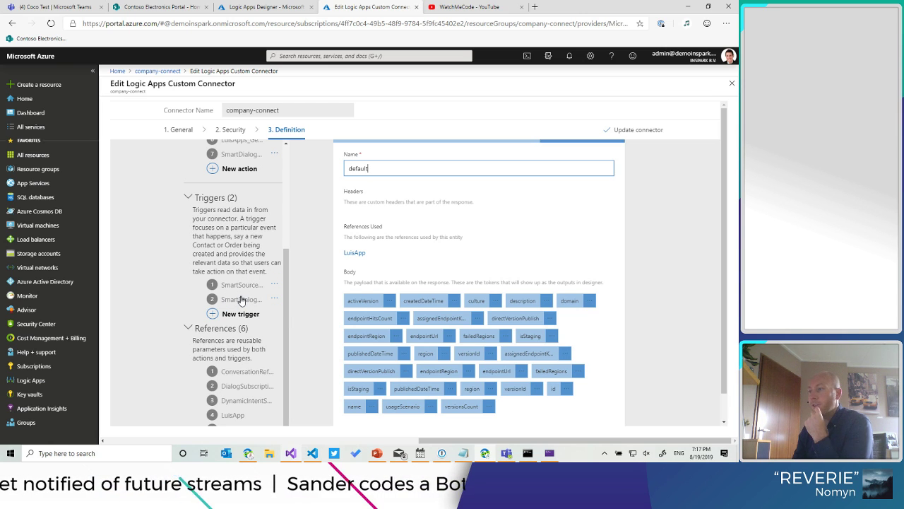
- Open SmartDialog_Subscribe and review its smartDialogs POST request and DynamicIntentSchema webhook response
{"action": "left_click", "coordinate": [240, 299]}
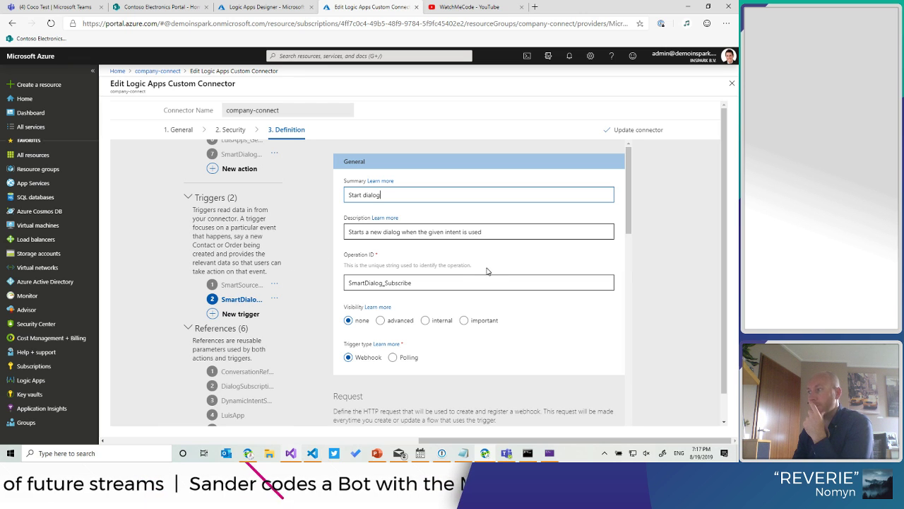
{"action": "scroll", "scroll_direction": "down", "scroll_amount": 3}
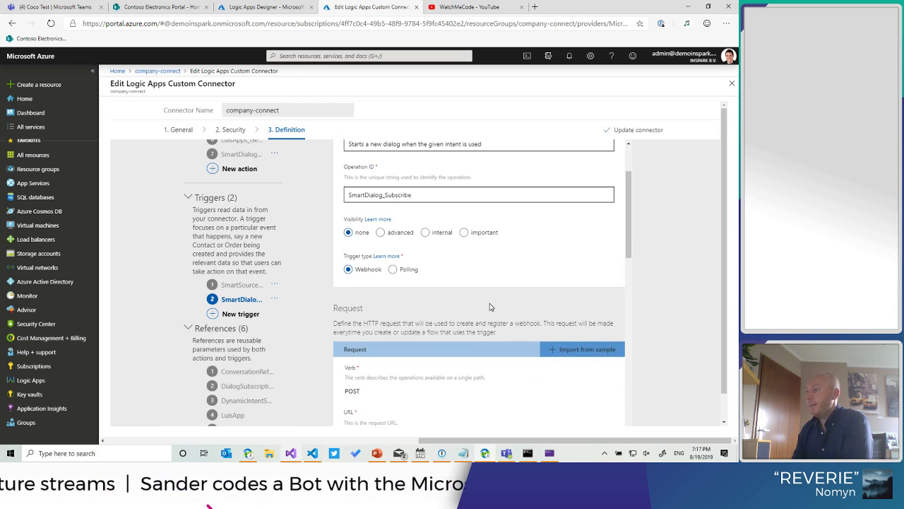
{"action": "scroll", "scroll_direction": "down", "scroll_amount": 3}
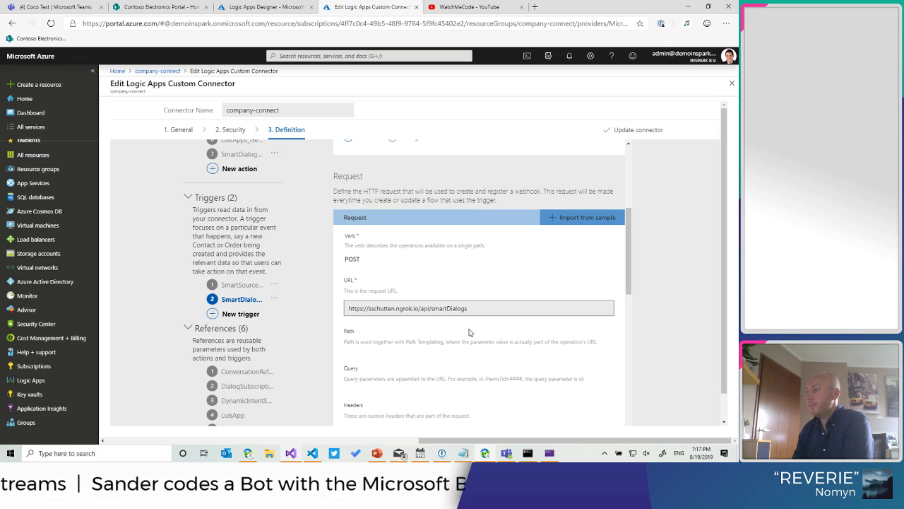
{"action": "scroll", "scroll_direction": "down", "scroll_amount": 3}
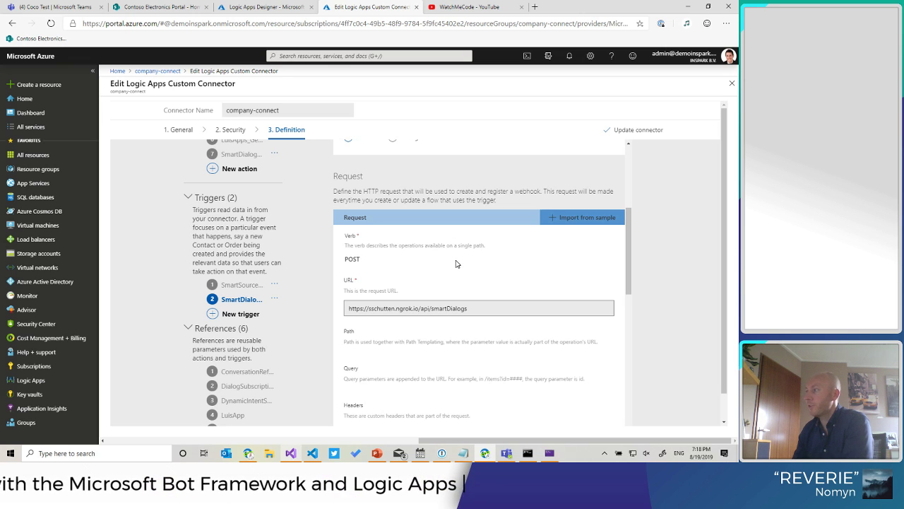
{"action": "scroll", "scroll_direction": "down", "scroll_amount": 3}
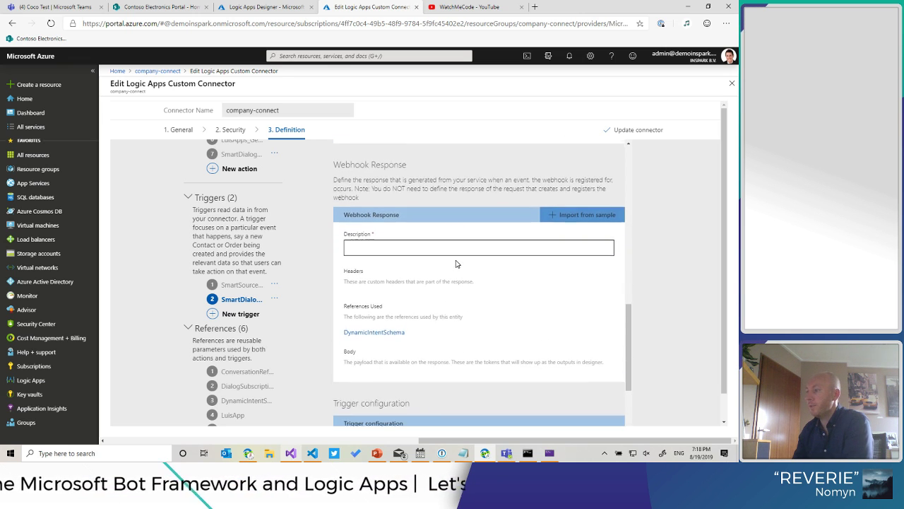
{"action": "scroll", "scroll_direction": "down", "scroll_amount": 3}
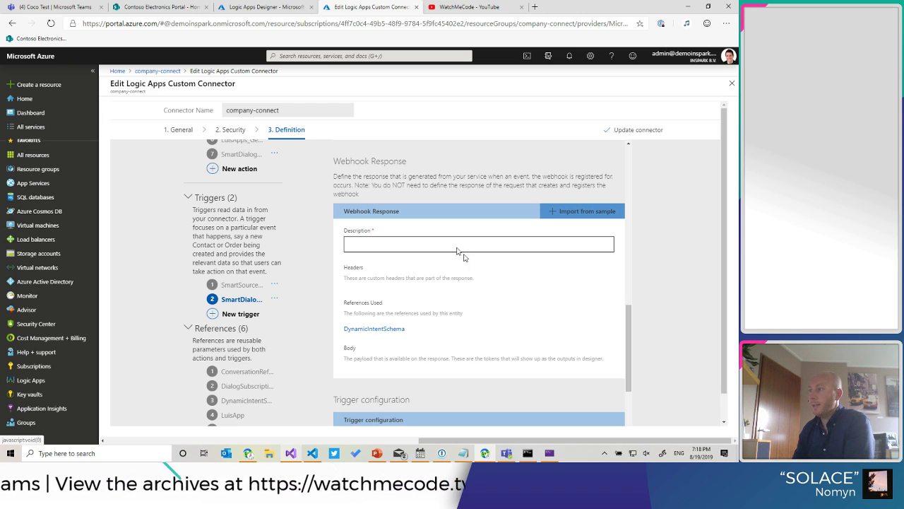
{"action": "mouse_move", "coordinate": [402, 286]}
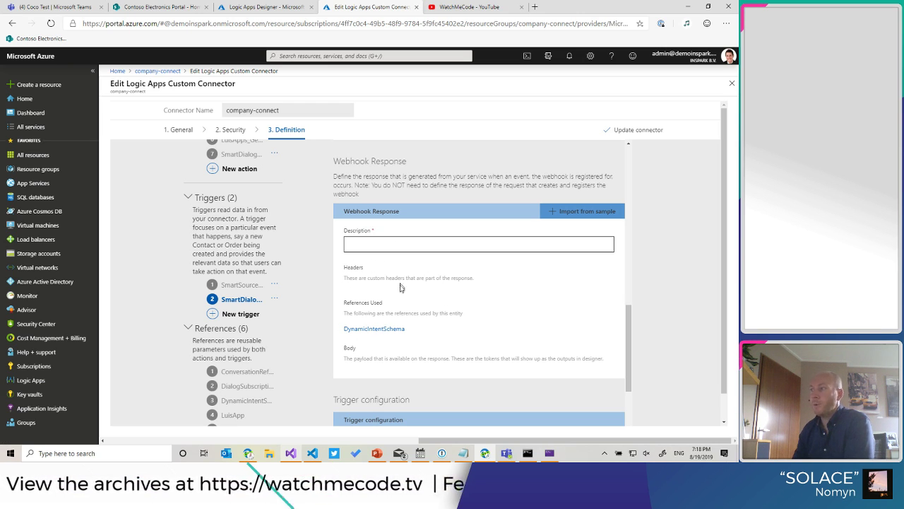
{"action": "mouse_move", "coordinate": [417, 285]}
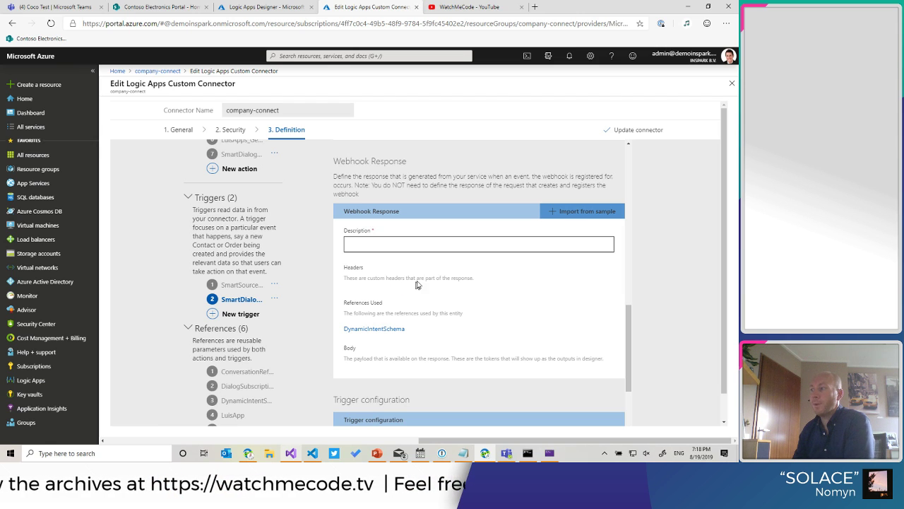
{"action": "mouse_move", "coordinate": [380, 349]}
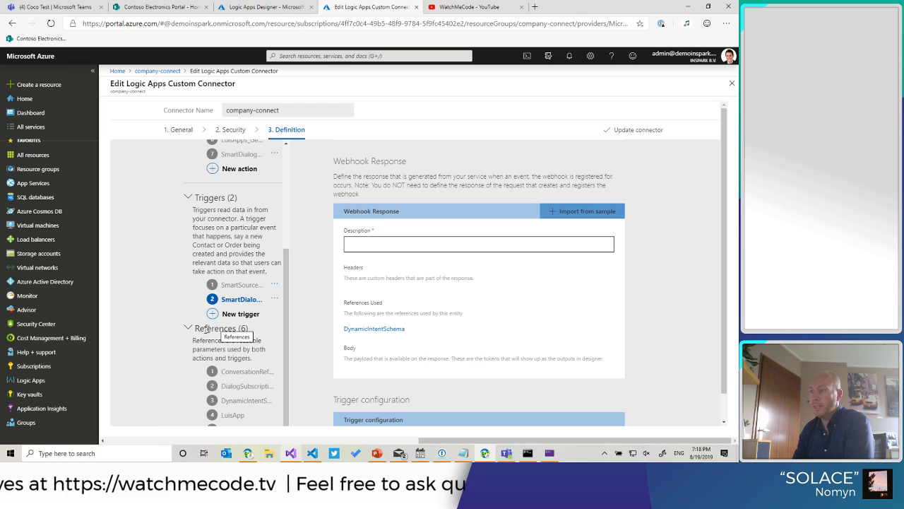
- Scroll to the DynamicIntentSchema reference definition and its succeeded validation
{"action": "scroll", "scroll_direction": "down", "scroll_amount": 3}
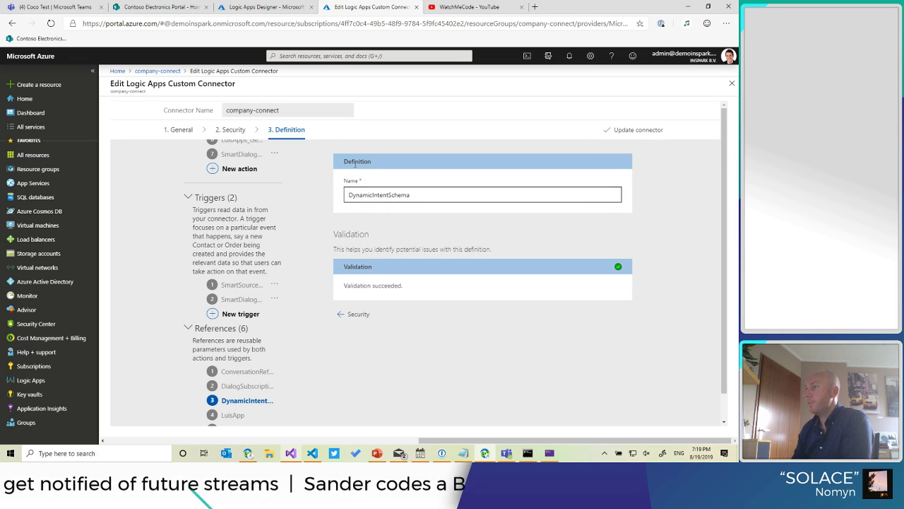
{"action": "mouse_move", "coordinate": [376, 316]}
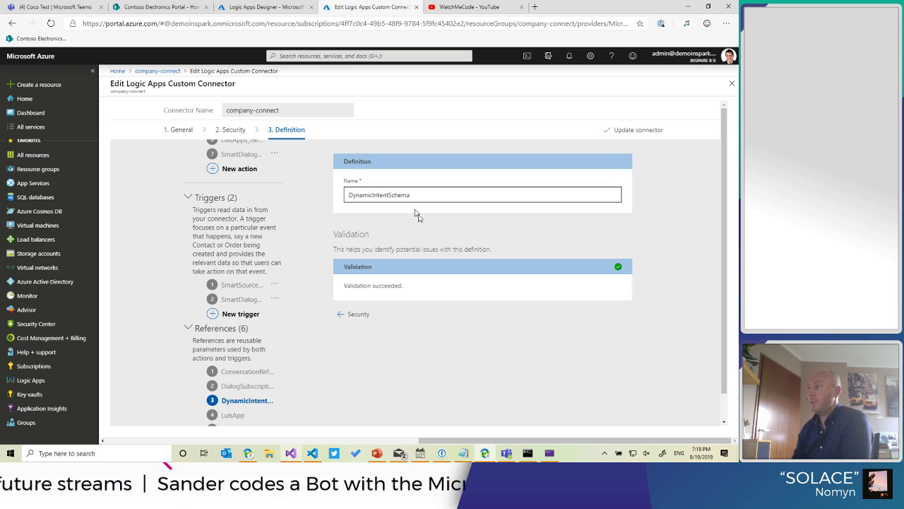
{"action": "mouse_move", "coordinate": [499, 174]}
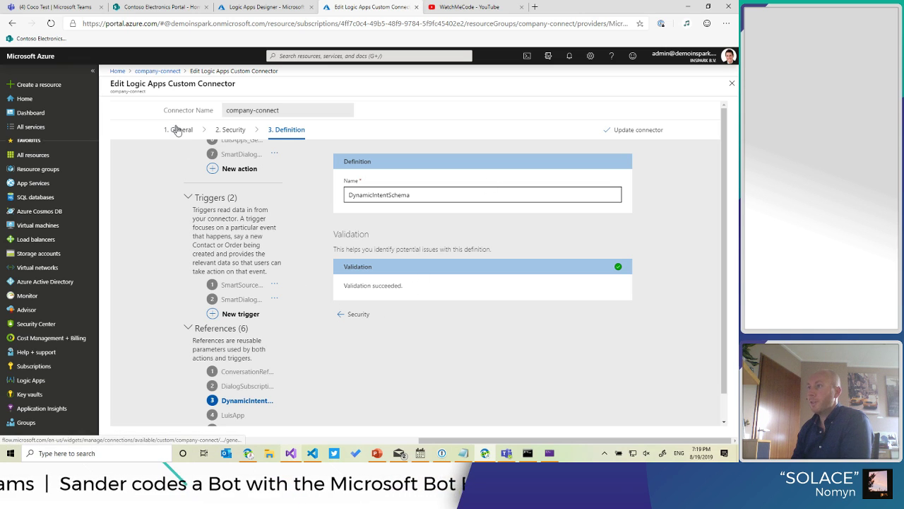
{"action": "mouse_move", "coordinate": [681, 104]}
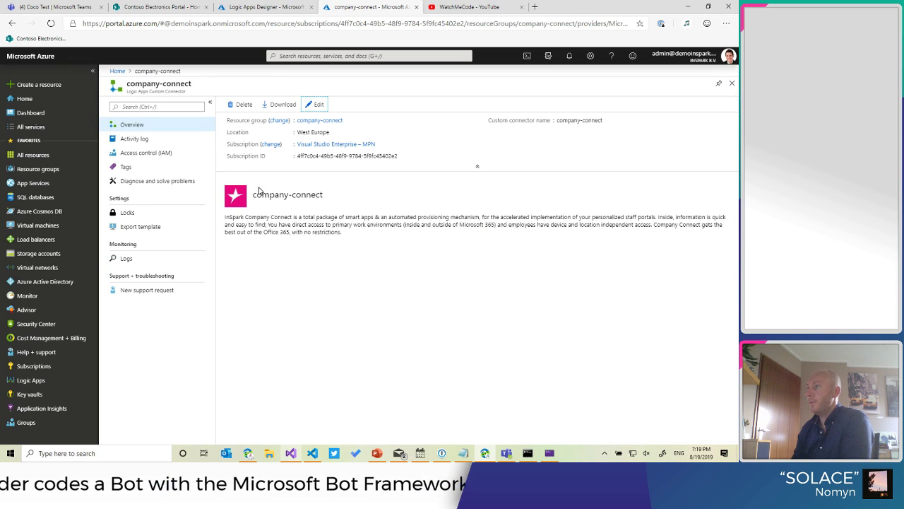
{"action": "mouse_move", "coordinate": [277, 107]}
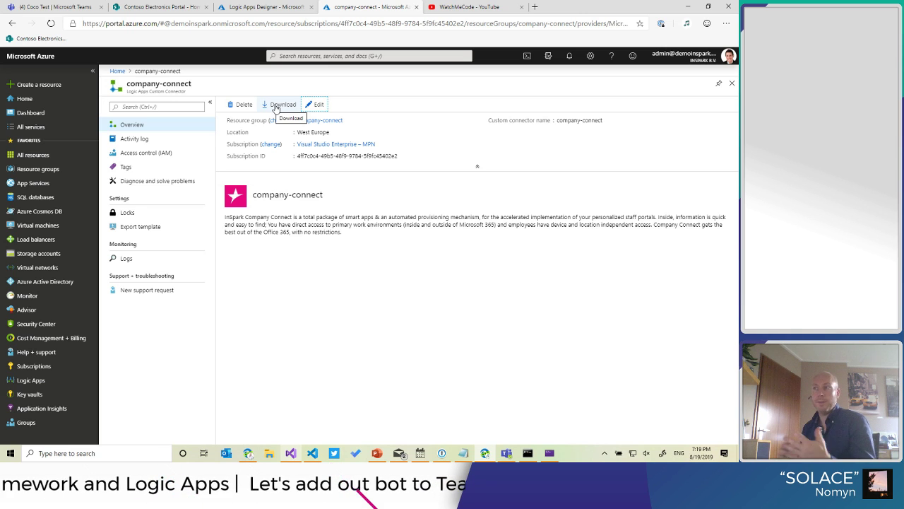
{"action": "mouse_move", "coordinate": [290, 341]}
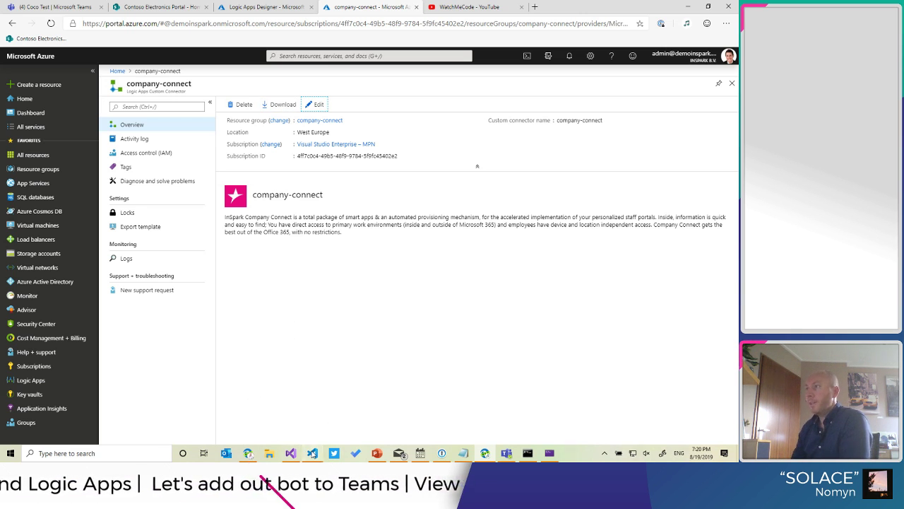
{"action": "left_click", "coordinate": [296, 453]}
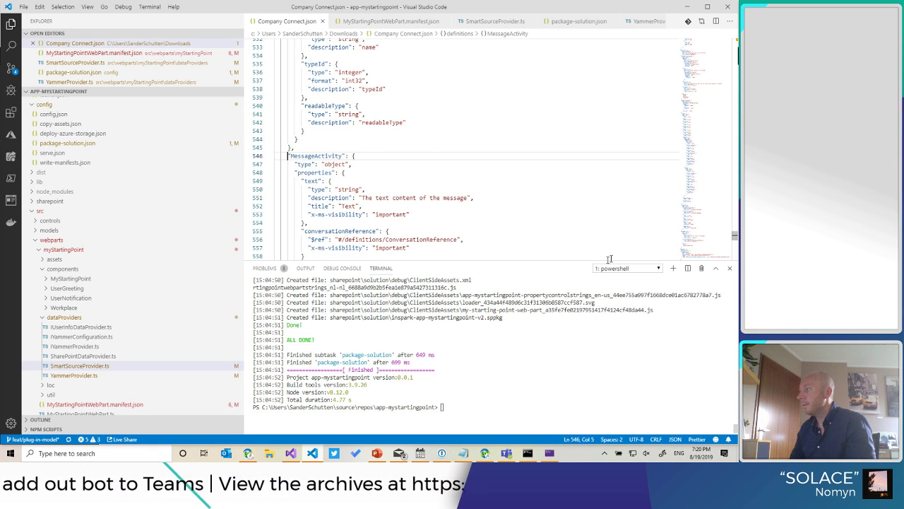
{"action": "scroll", "scroll_direction": "down", "scroll_amount": 3}
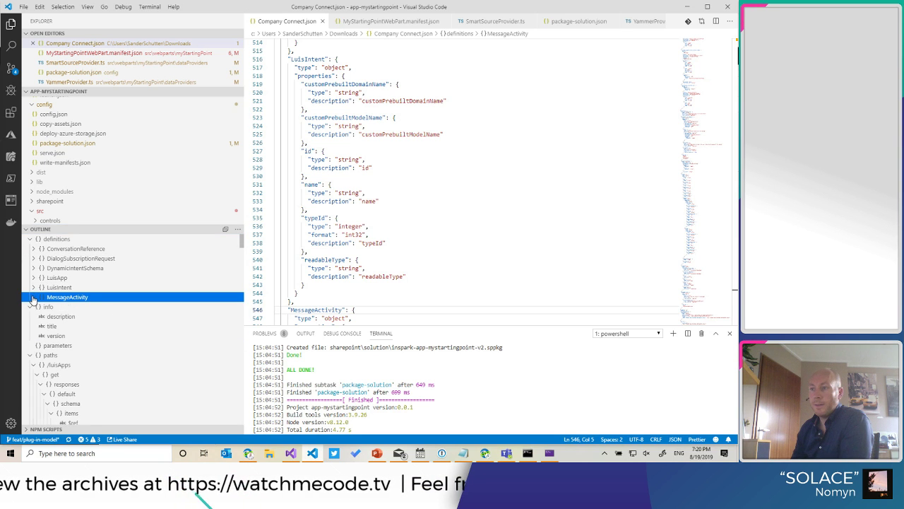
{"action": "left_click", "coordinate": [33, 328]}
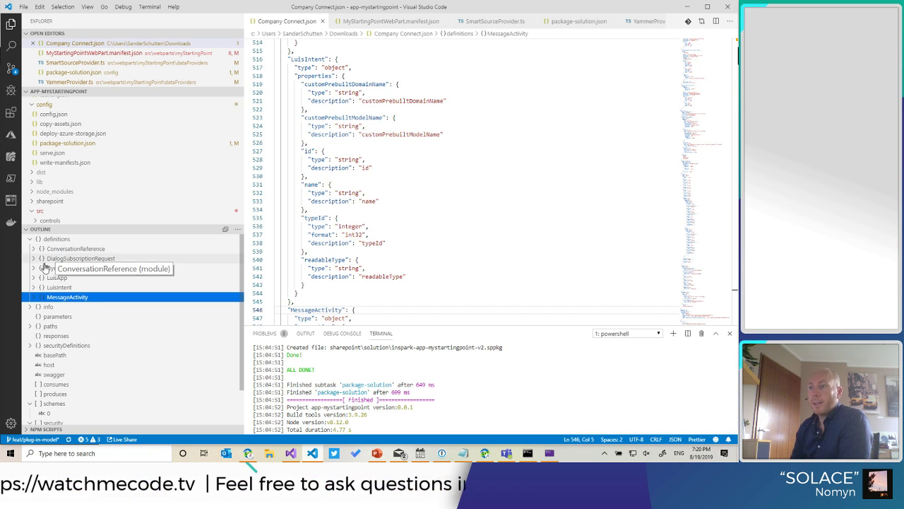
{"action": "left_click", "coordinate": [70, 268]}
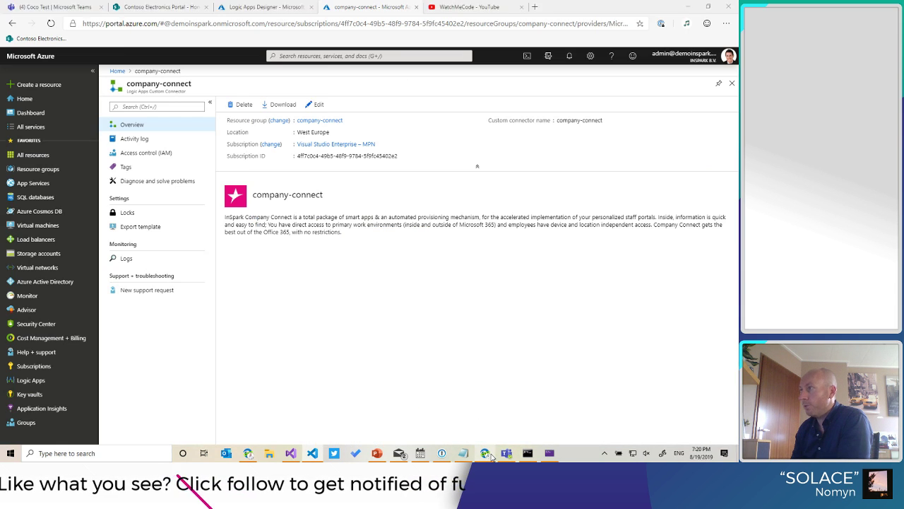
- Edit company-connect and open the SmartDialog_Subscribe trigger on the Definition step
{"action": "left_click", "coordinate": [319, 104]}
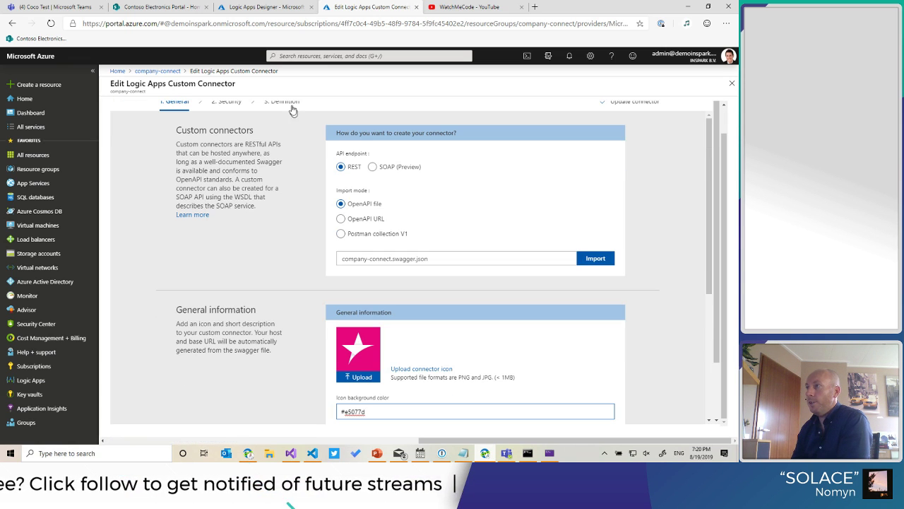
{"action": "left_click", "coordinate": [281, 101]}
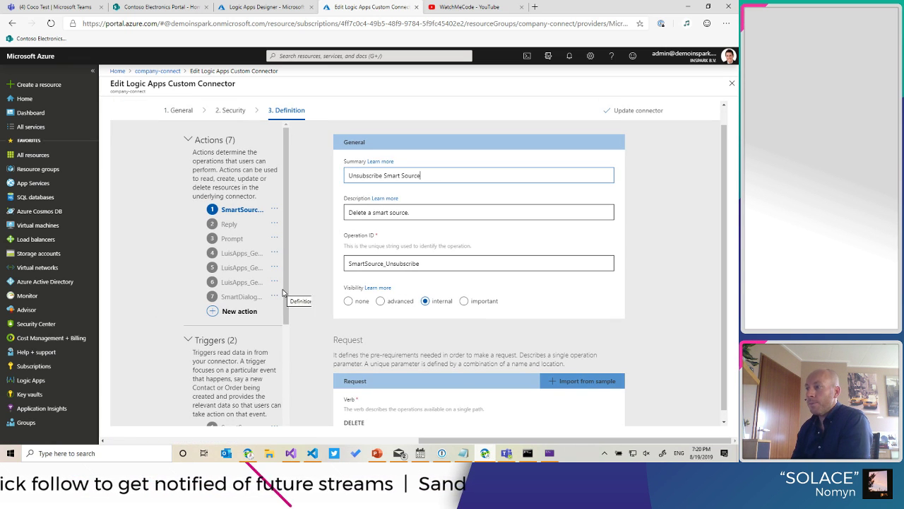
{"action": "scroll", "scroll_direction": "down", "scroll_amount": 3}
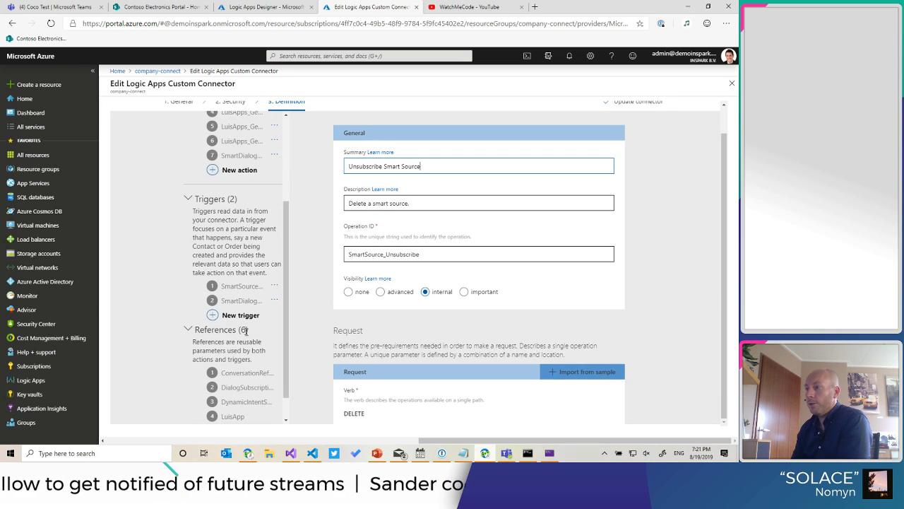
{"action": "left_click", "coordinate": [242, 309]}
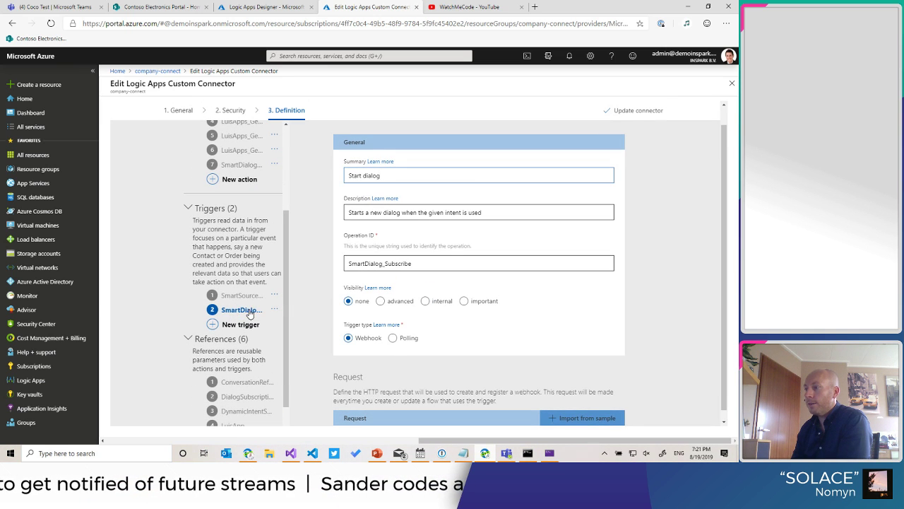
- Show the request body parameter's options, check the coco-demo-dialog designer, and return
{"action": "scroll", "scroll_direction": "down", "scroll_amount": 3}
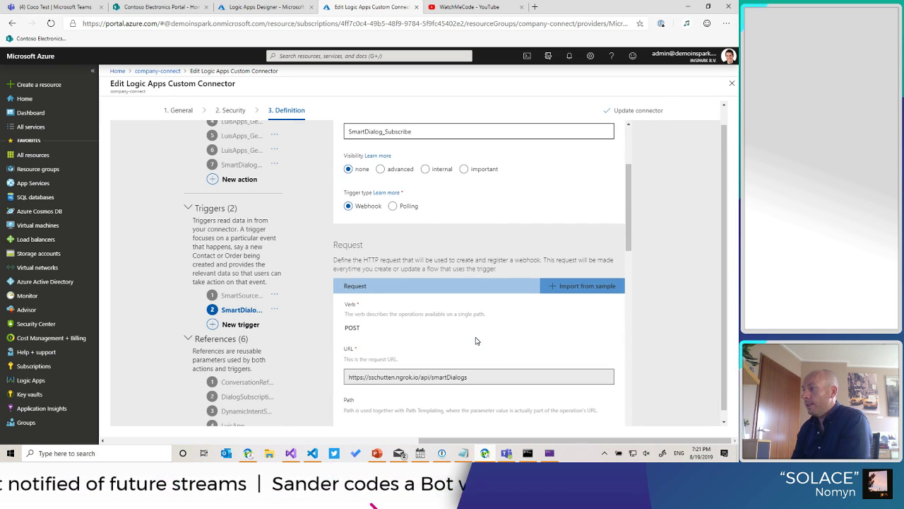
{"action": "scroll", "scroll_direction": "down", "scroll_amount": 3}
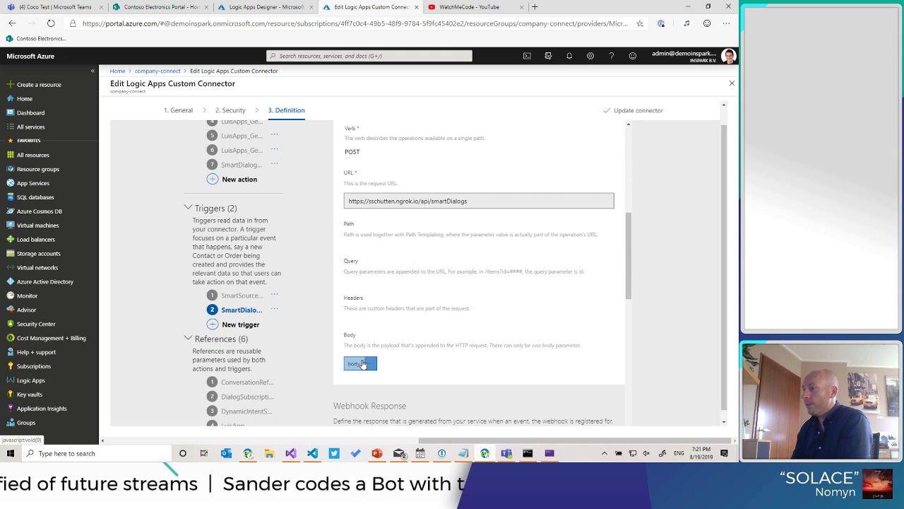
{"action": "left_click", "coordinate": [371, 363]}
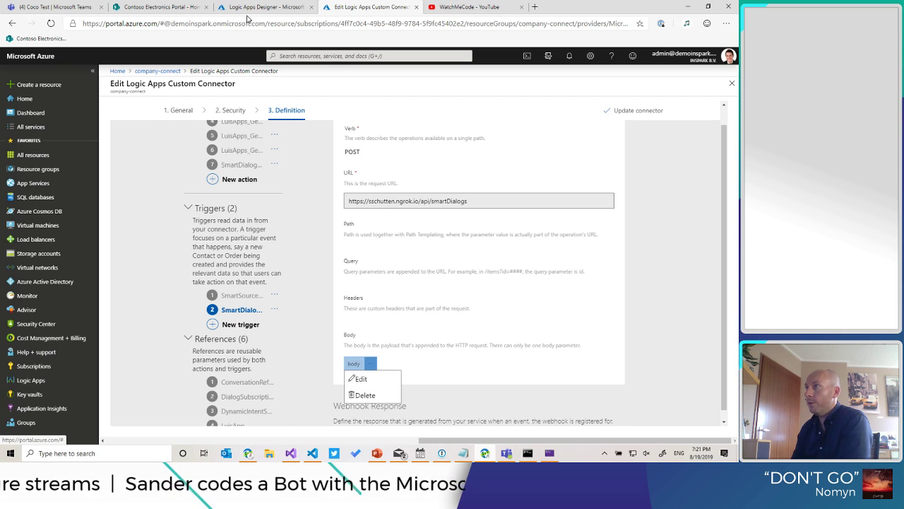
{"action": "left_click", "coordinate": [272, 8]}
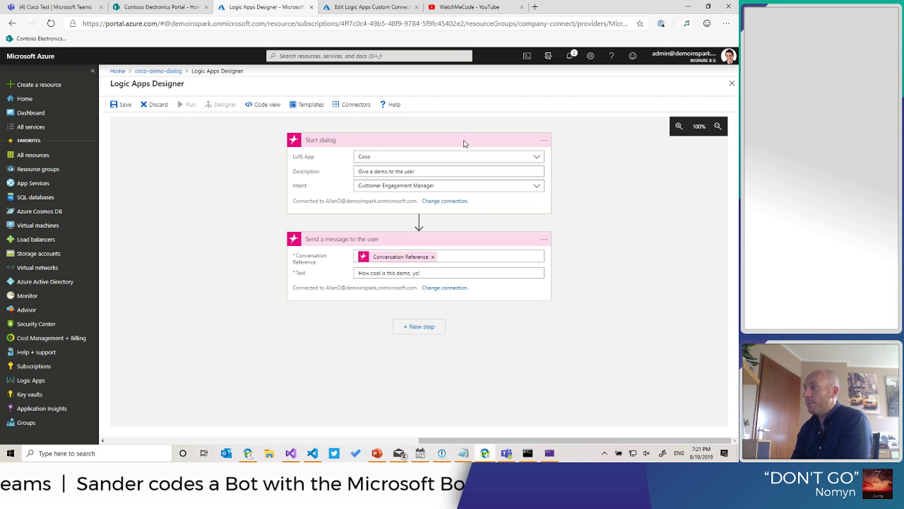
{"action": "mouse_move", "coordinate": [343, 192]}
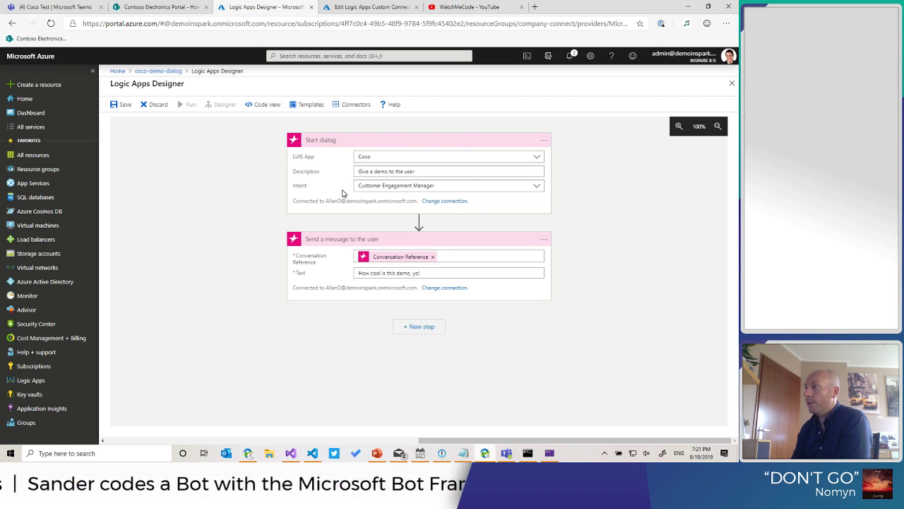
{"action": "left_click", "coordinate": [382, 8]}
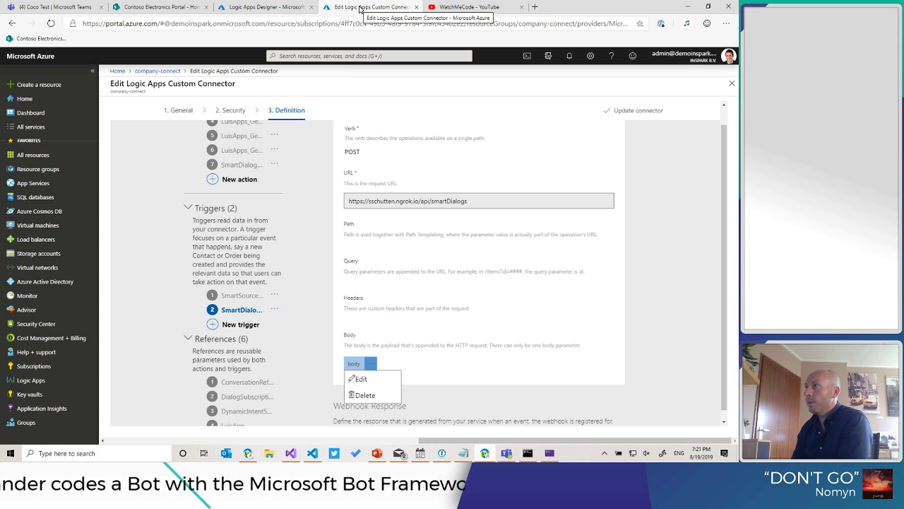
- Edit the body parameter to list LUIS App, callbackUrl, Description and Intent fields
{"action": "left_click", "coordinate": [359, 378]}
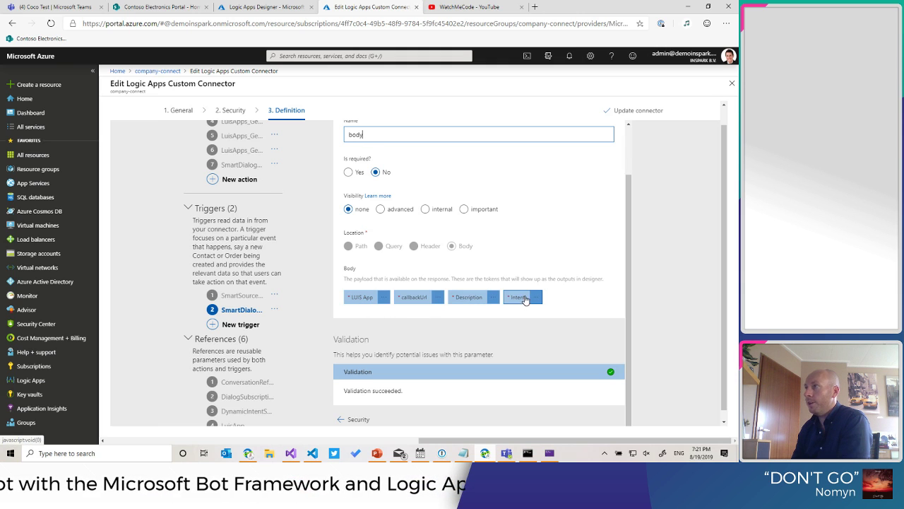
{"action": "left_click", "coordinate": [265, 6]}
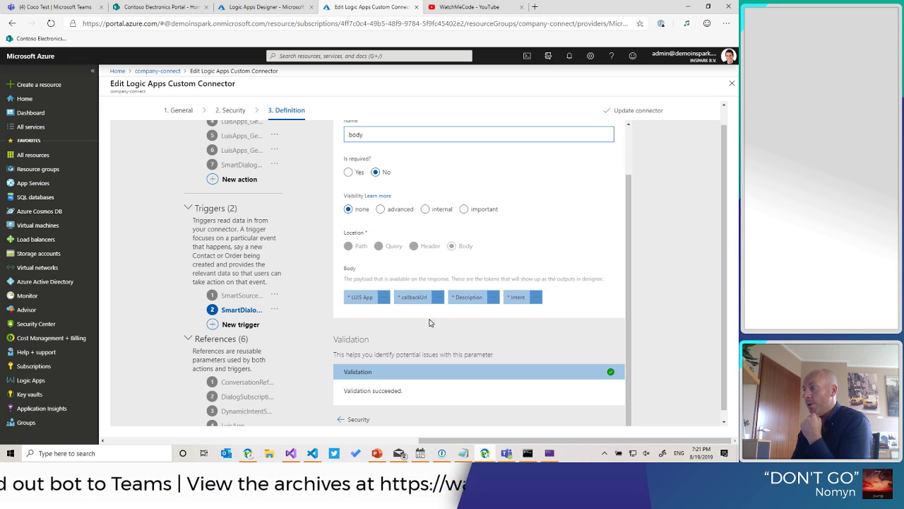
{"action": "mouse_move", "coordinate": [446, 332]}
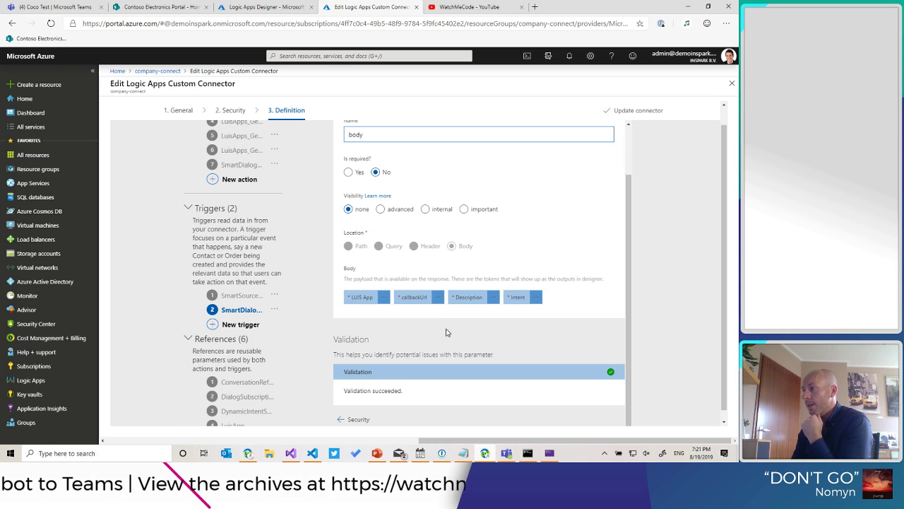
{"action": "mouse_move", "coordinate": [362, 297]}
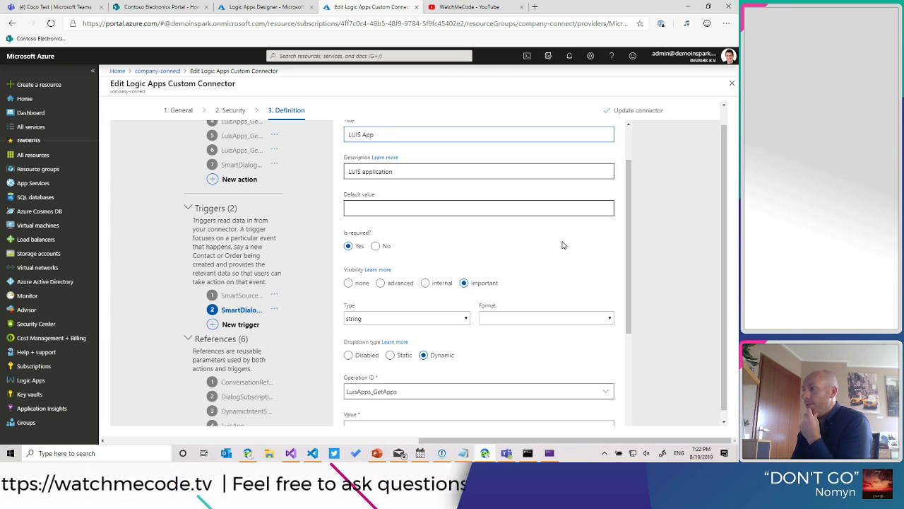
- Scroll to the LUIS App dropdown's LuisApps_GetApps operation, value id and display name
{"action": "scroll", "scroll_direction": "down", "scroll_amount": 3}
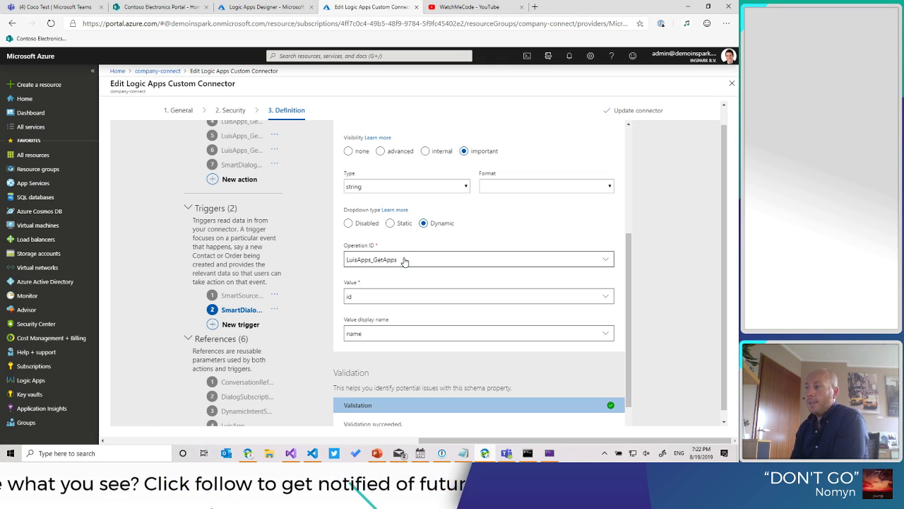
{"action": "mouse_move", "coordinate": [361, 297]}
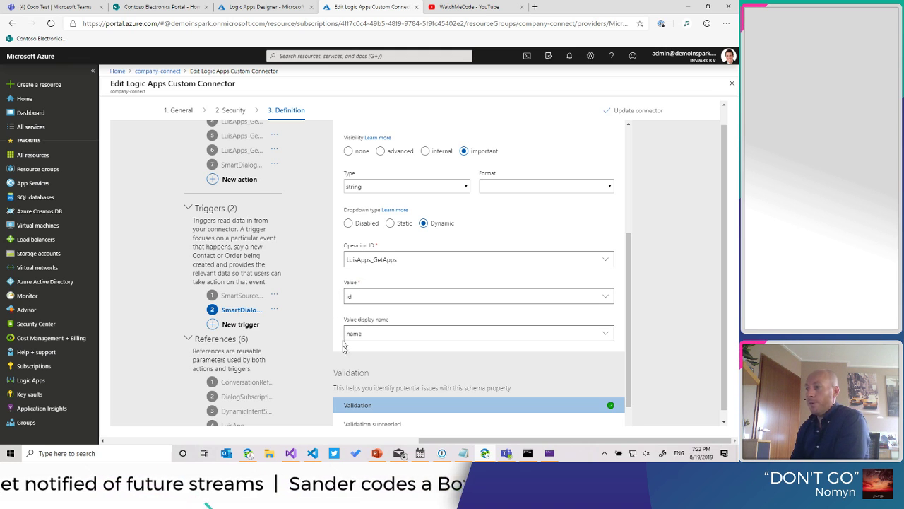
{"action": "mouse_move", "coordinate": [369, 337]}
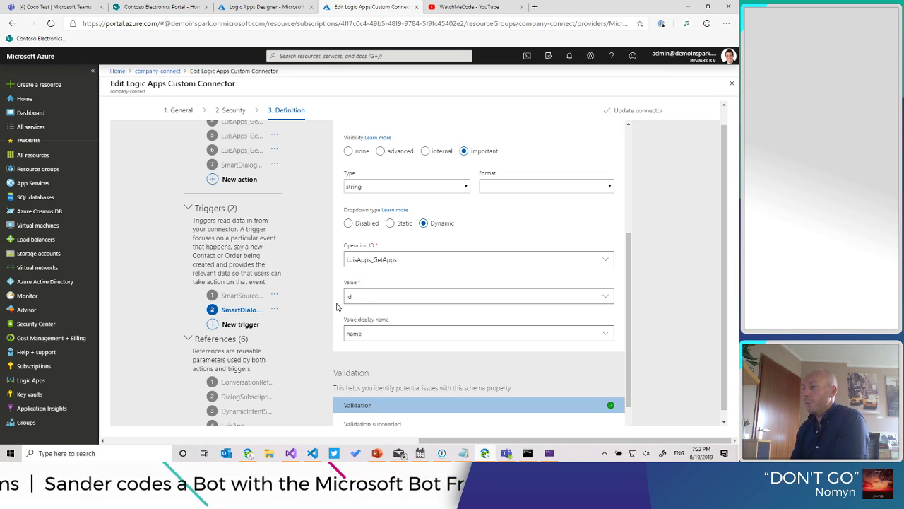
{"action": "mouse_move", "coordinate": [383, 276]}
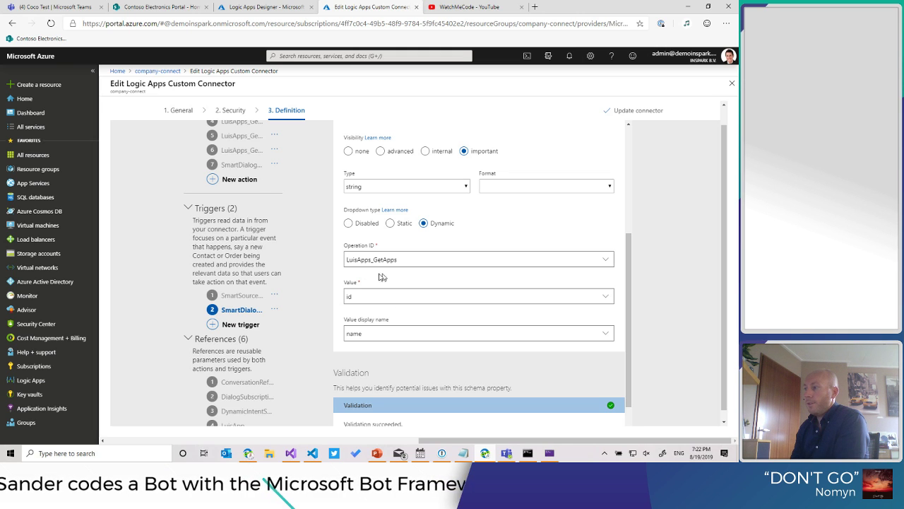
{"action": "mouse_move", "coordinate": [236, 47]}
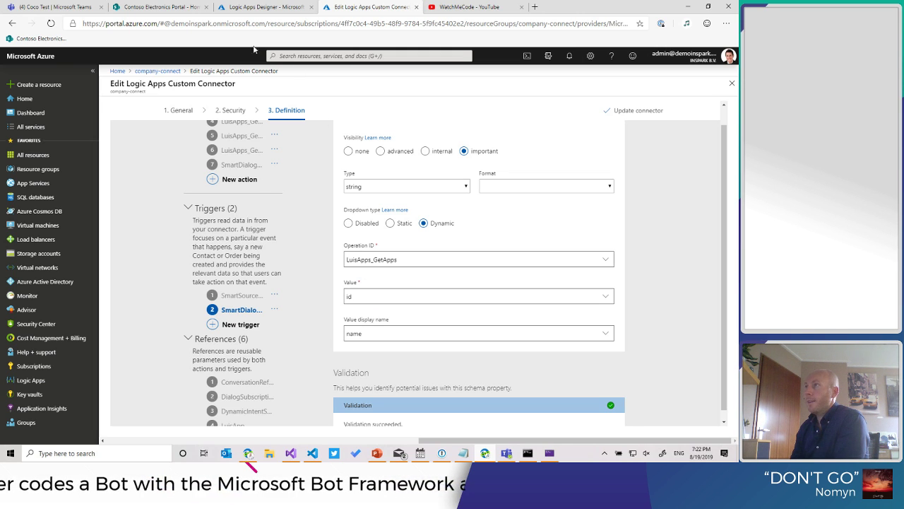
- Reload the coco-demo-dialog design, discarding unsaved edits, so Visual Studio breaks in GetApps
{"action": "left_click", "coordinate": [254, 6]}
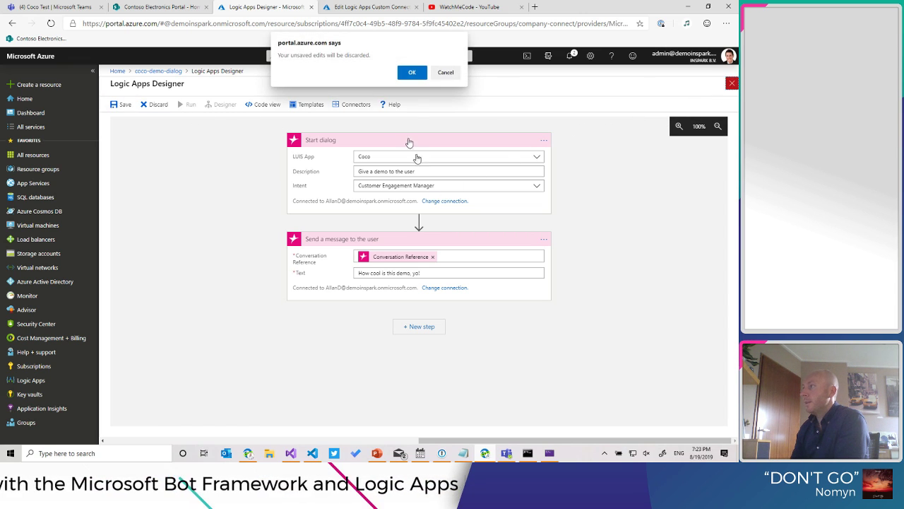
{"action": "left_click", "coordinate": [412, 72]}
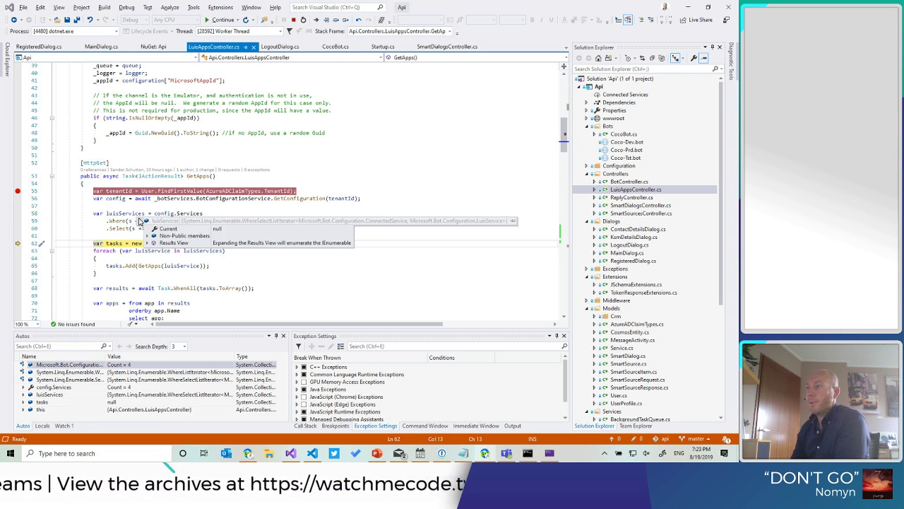
- Resume the paused GetApps request in the Visual Studio debugger
{"action": "left_click", "coordinate": [173, 243]}
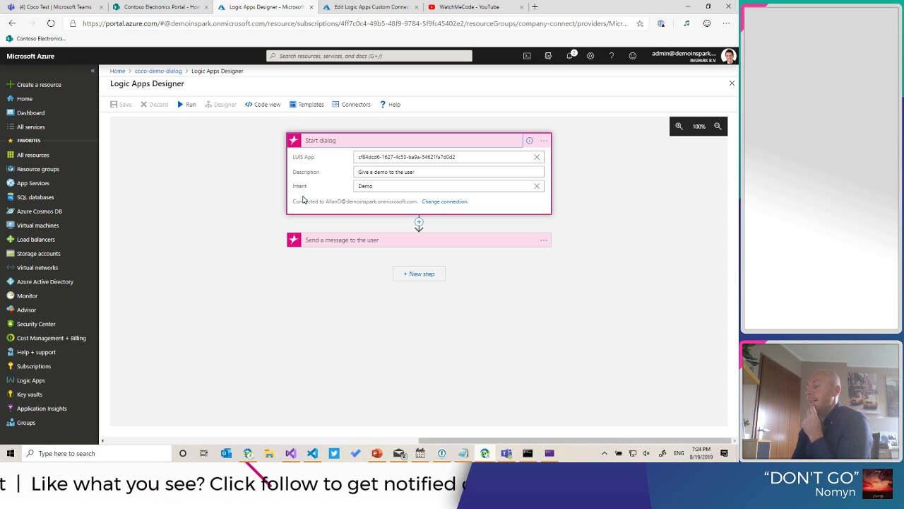
{"action": "mouse_move", "coordinate": [273, 186]}
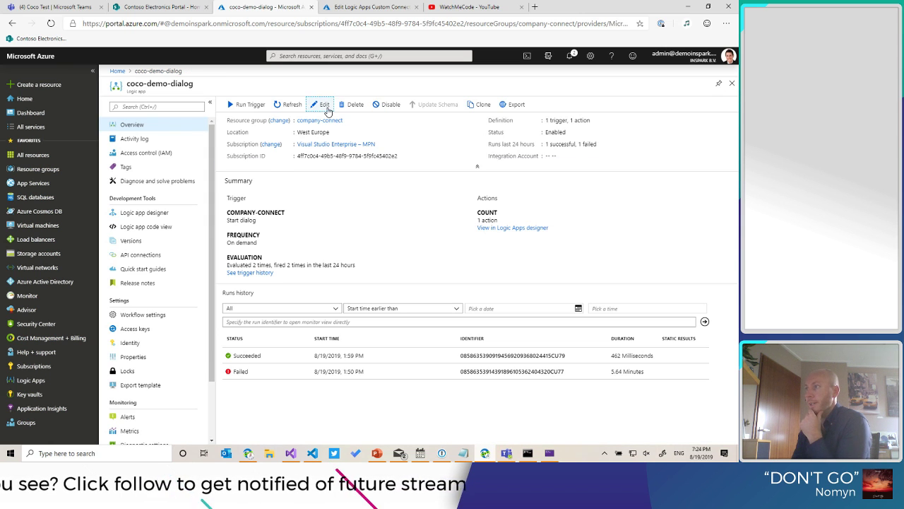
- Edit the logic app and enter 'Give a demo to the user' in the Start dialog card
{"action": "left_click", "coordinate": [321, 104]}
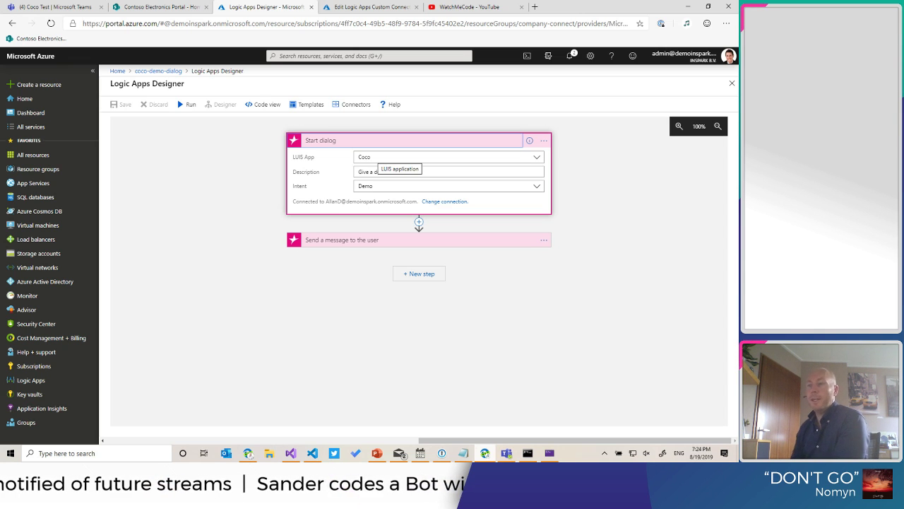
{"action": "type", "text": "Give a demo to the user"}
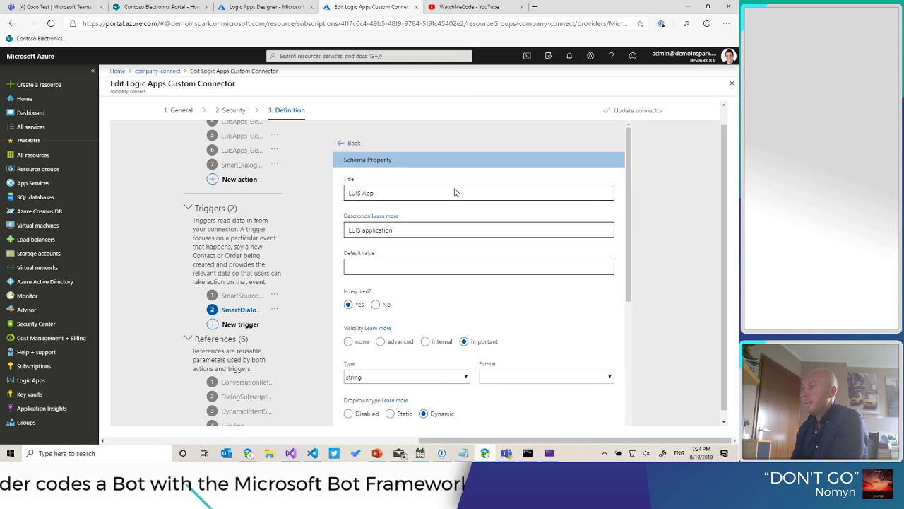
- In the Intent property's dynamic dropdown settings, keep appId as the LuisApps_GetIntents parameter
{"action": "left_click", "coordinate": [349, 143]}
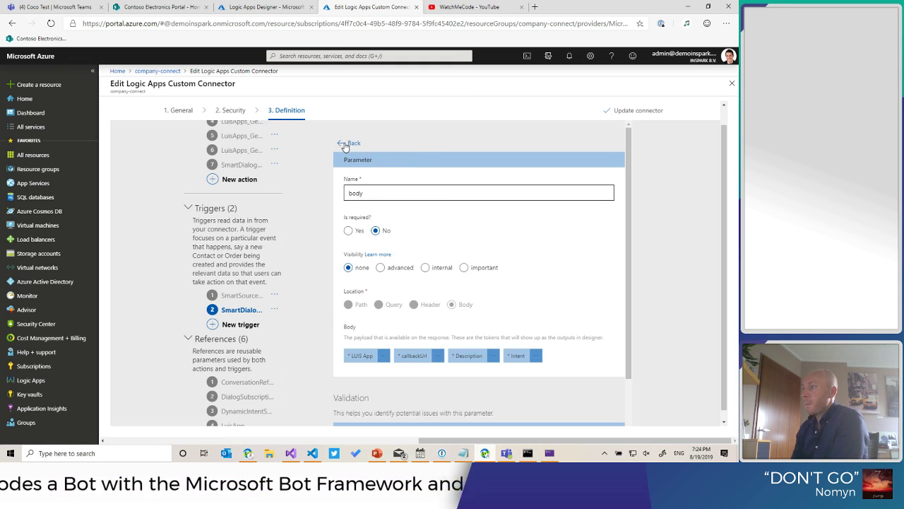
{"action": "left_click", "coordinate": [517, 355]}
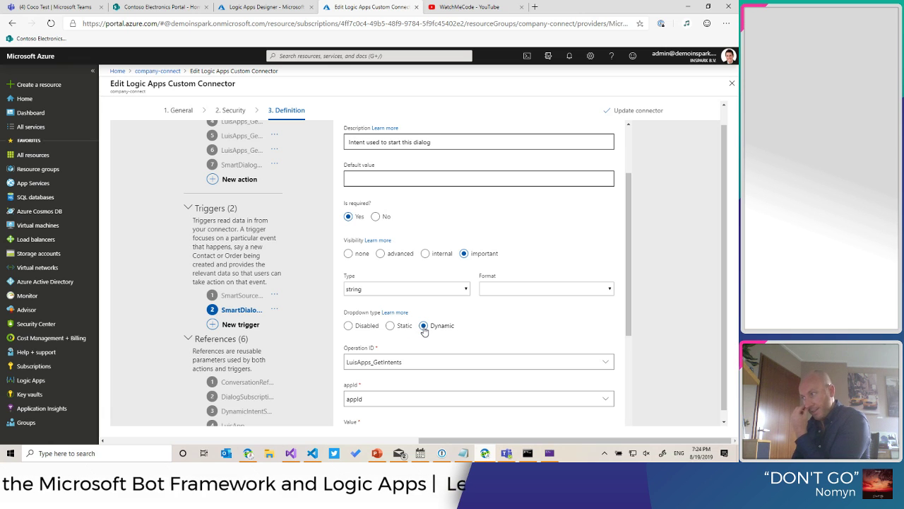
{"action": "scroll", "scroll_direction": "down", "scroll_amount": 3}
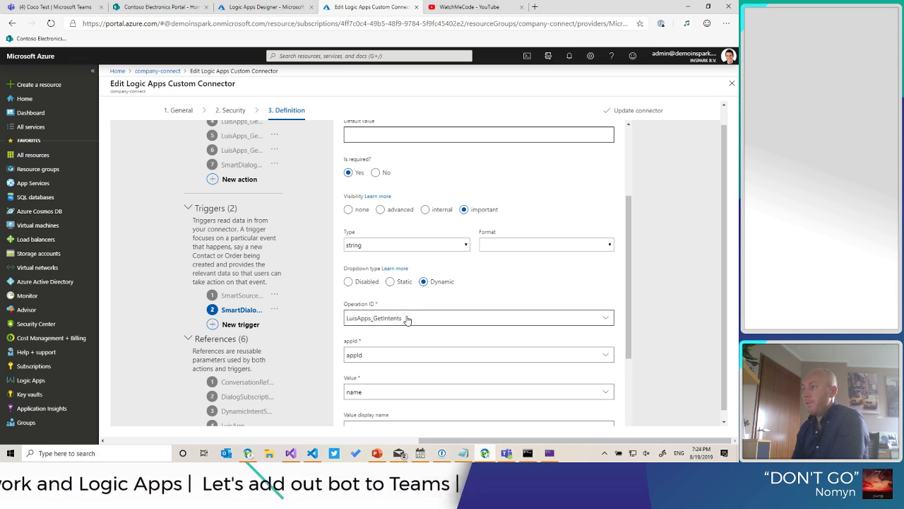
{"action": "mouse_move", "coordinate": [382, 353]}
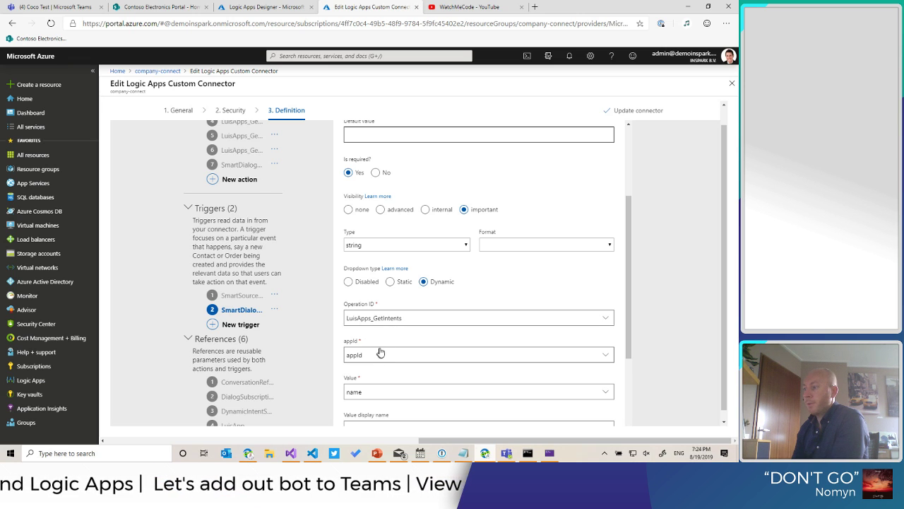
{"action": "scroll", "scroll_direction": "down", "scroll_amount": 3}
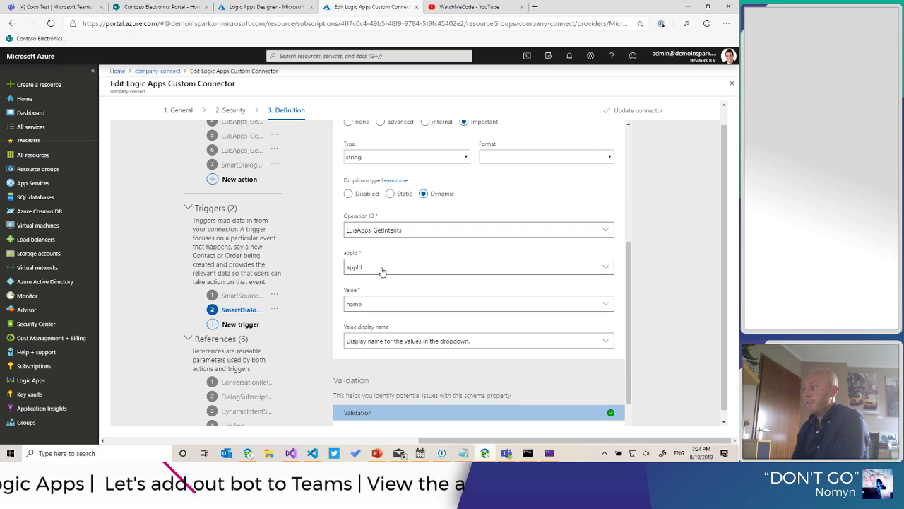
{"action": "left_click", "coordinate": [476, 266]}
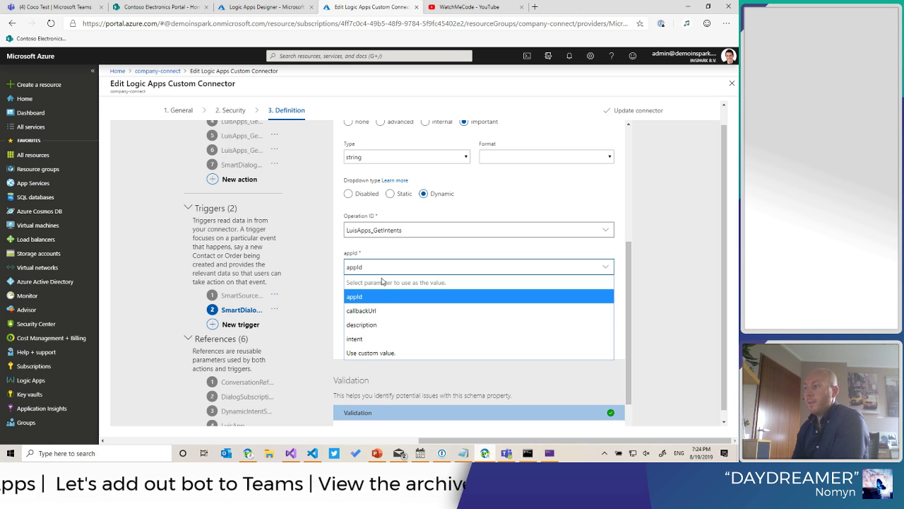
{"action": "mouse_move", "coordinate": [364, 310]}
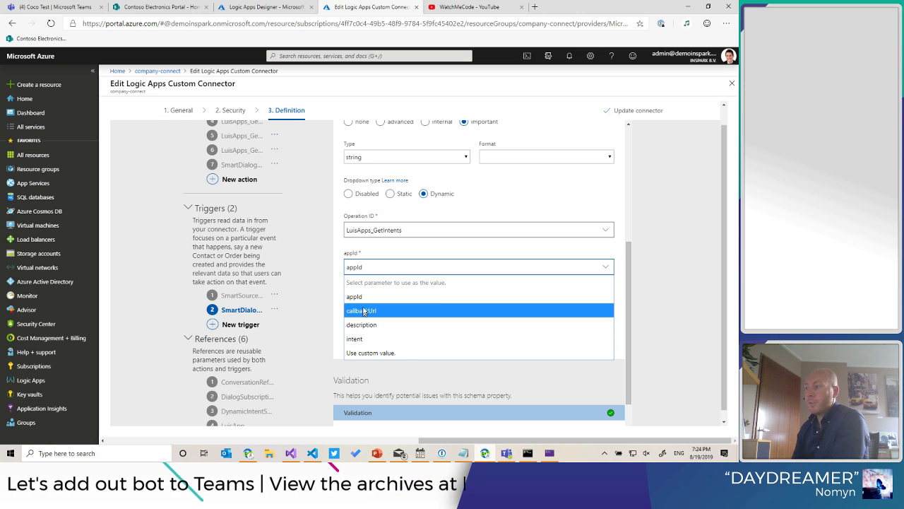
{"action": "mouse_move", "coordinate": [368, 296]}
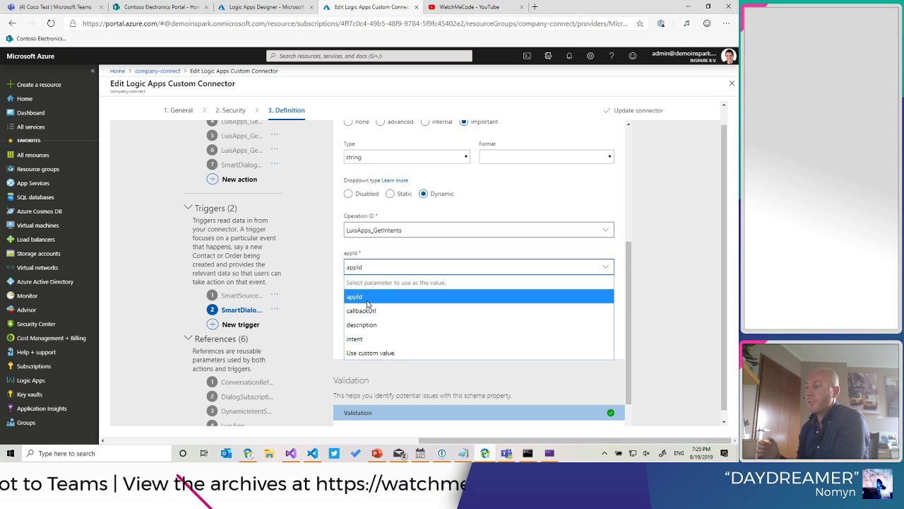
{"action": "mouse_move", "coordinate": [386, 316]}
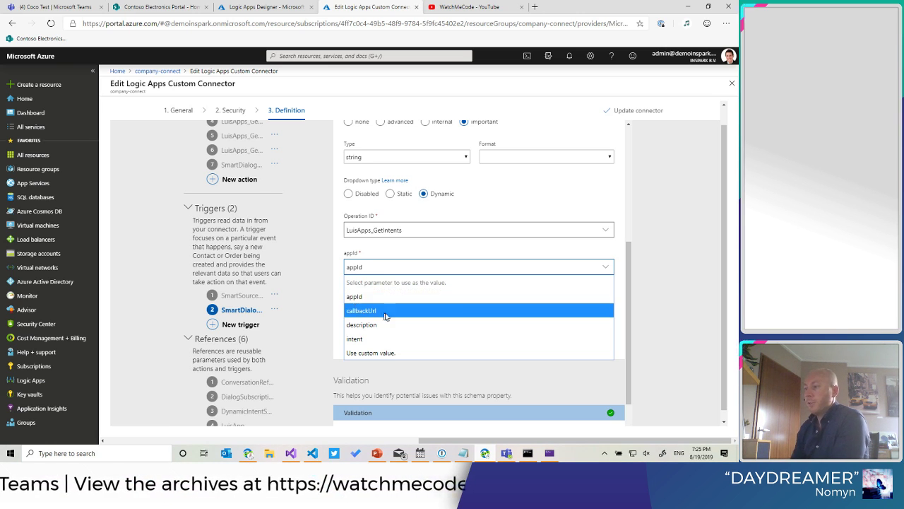
{"action": "mouse_move", "coordinate": [362, 324]}
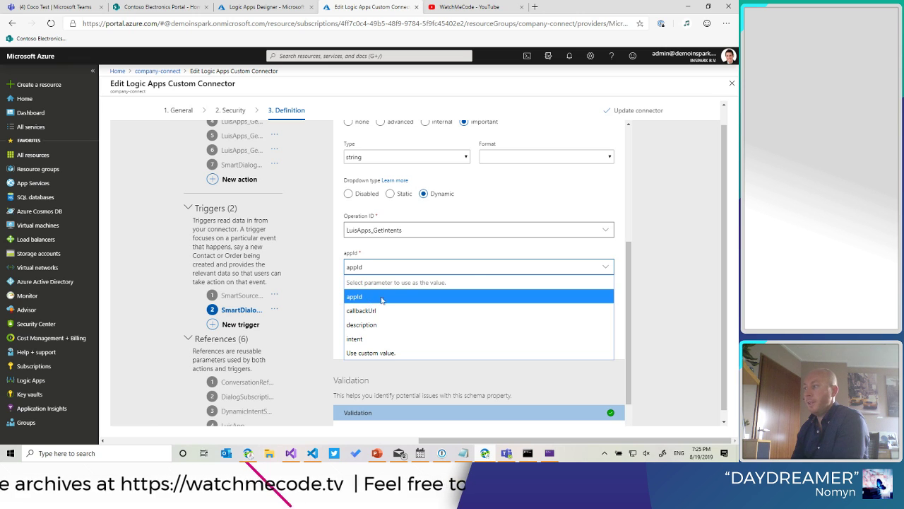
{"action": "left_click", "coordinate": [354, 296]}
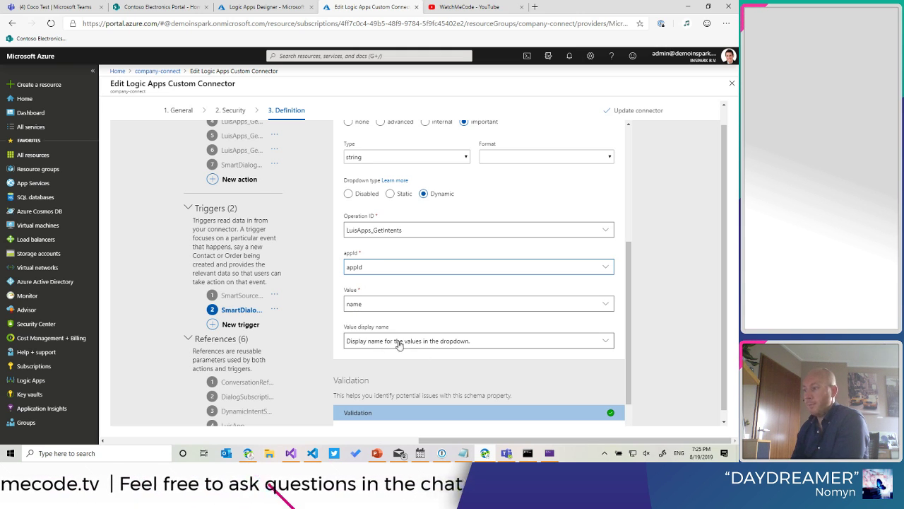
{"action": "mouse_move", "coordinate": [362, 346]}
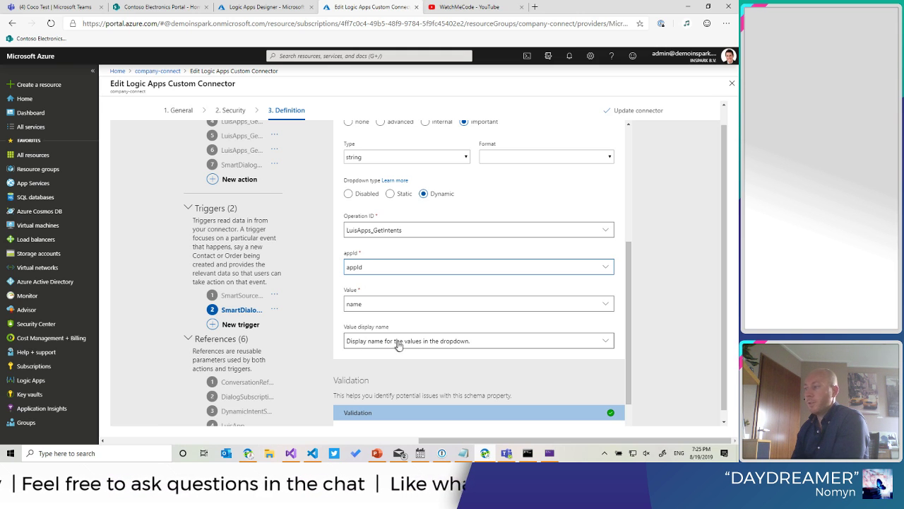
{"action": "mouse_move", "coordinate": [389, 320]}
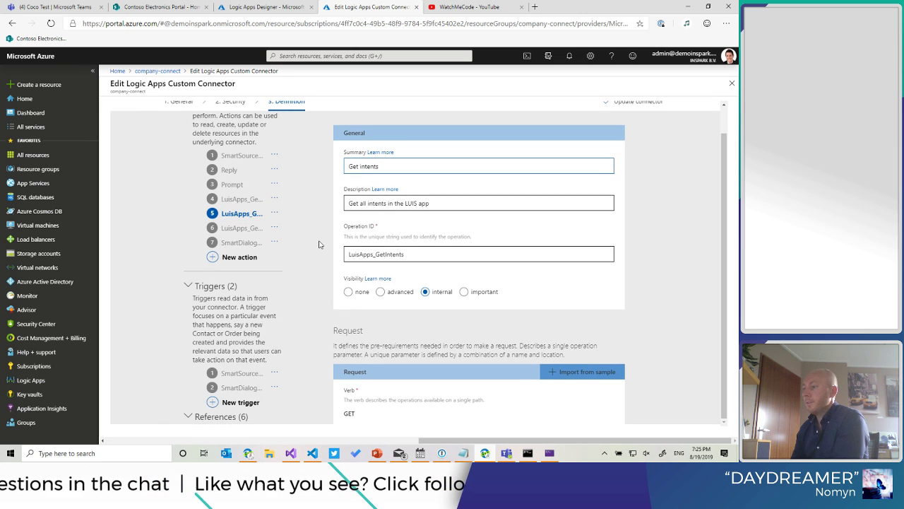
- Scroll to the LuisApps_GetIntents request URL with its appId path parameter
{"action": "scroll", "scroll_direction": "down", "scroll_amount": 3}
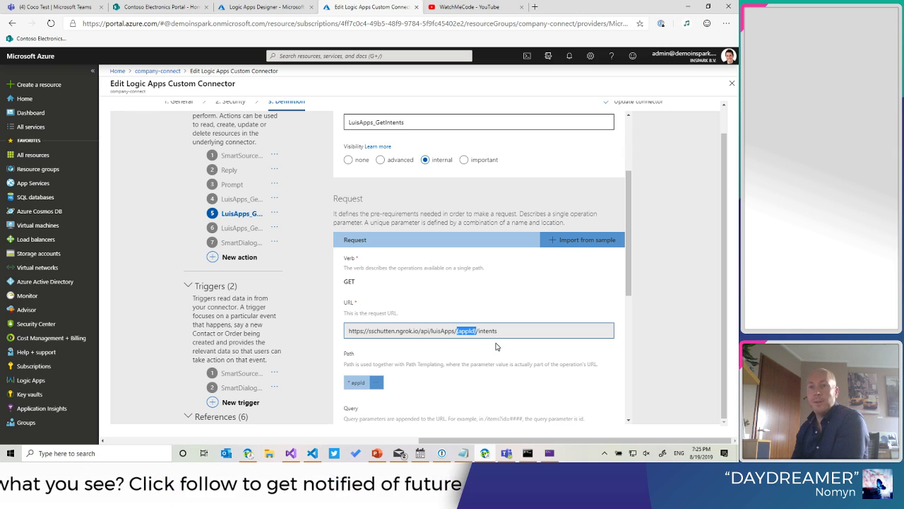
{"action": "mouse_move", "coordinate": [485, 358]}
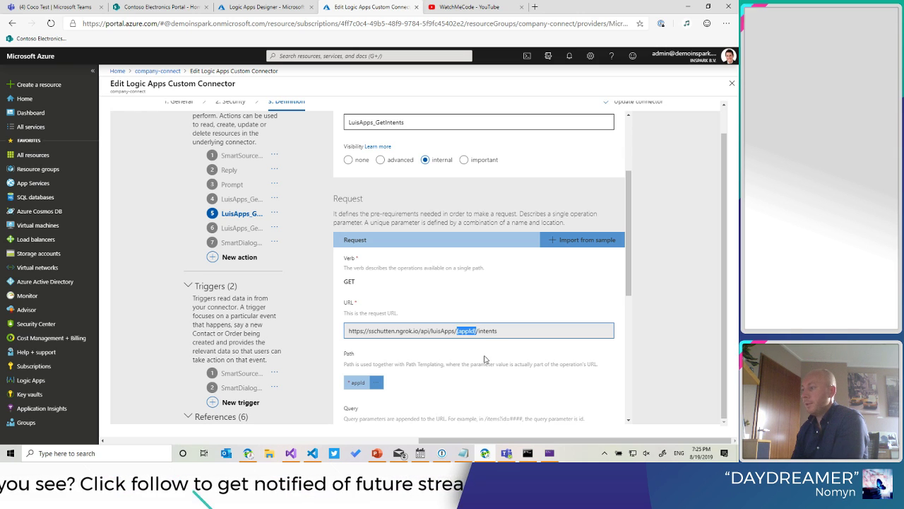
{"action": "mouse_move", "coordinate": [490, 378]}
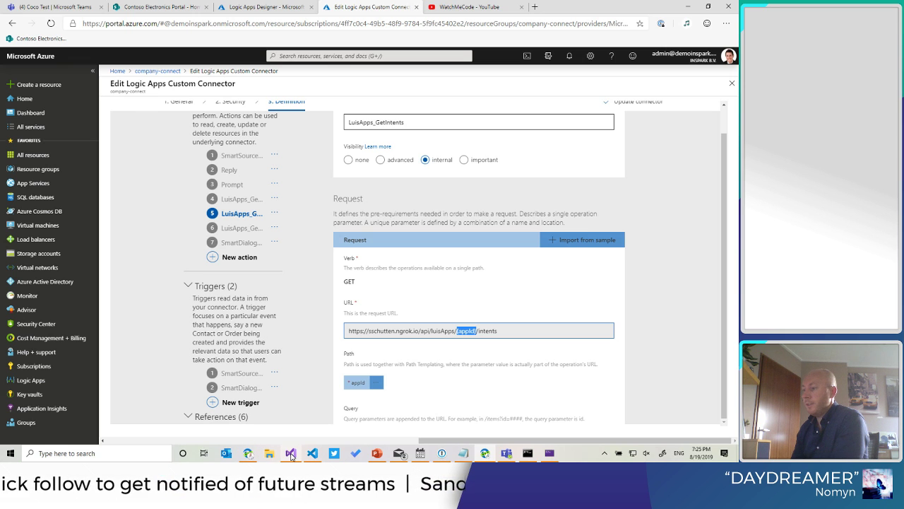
{"action": "left_click", "coordinate": [292, 453]}
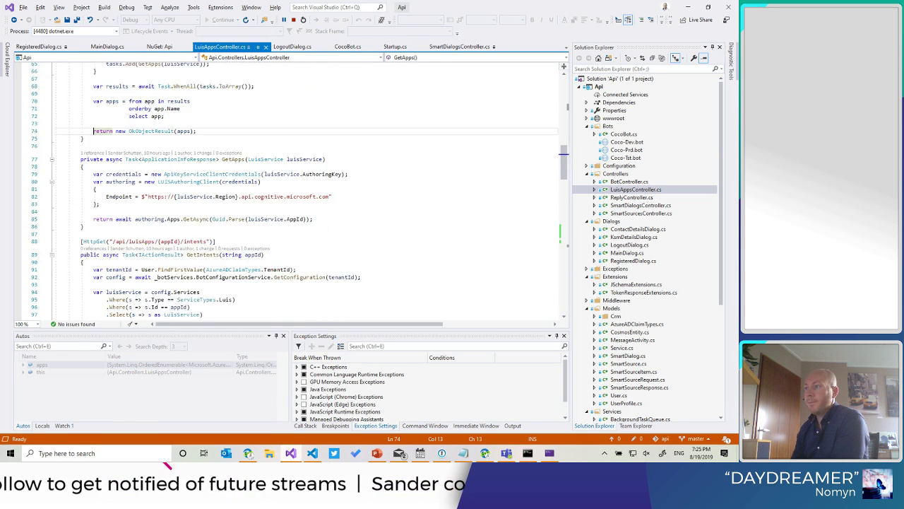
{"action": "scroll", "scroll_direction": "down", "scroll_amount": 3}
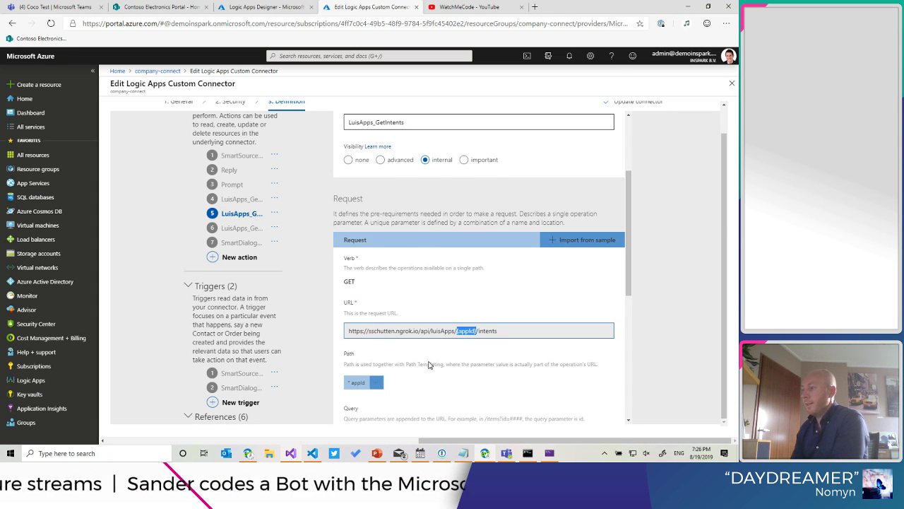
{"action": "scroll", "scroll_direction": "down", "scroll_amount": 3}
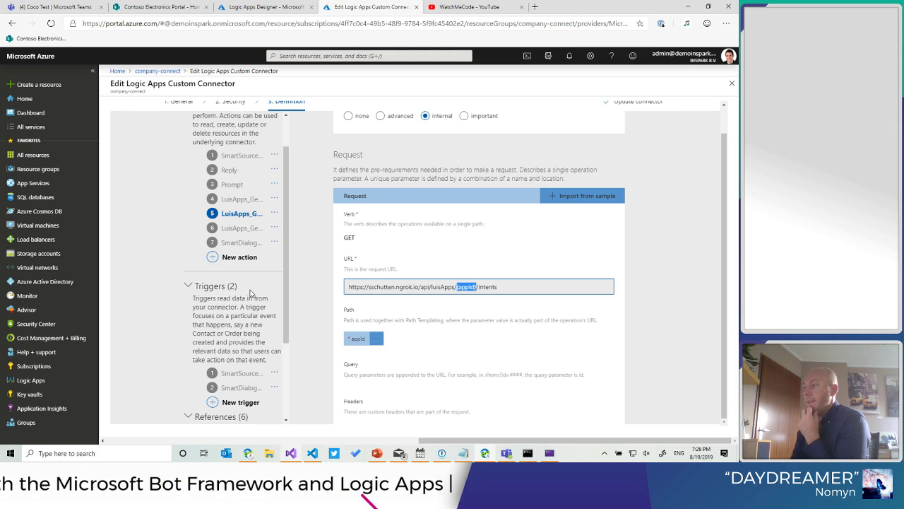
{"action": "mouse_move", "coordinate": [245, 290]}
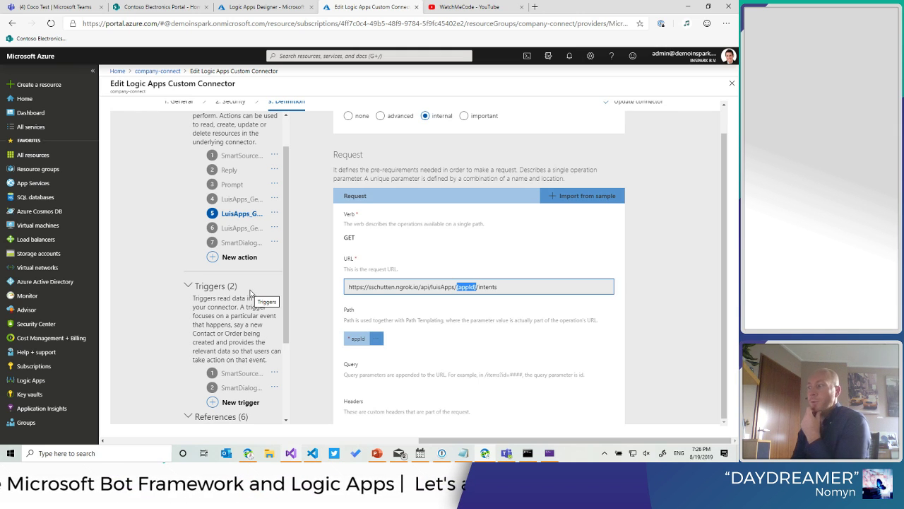